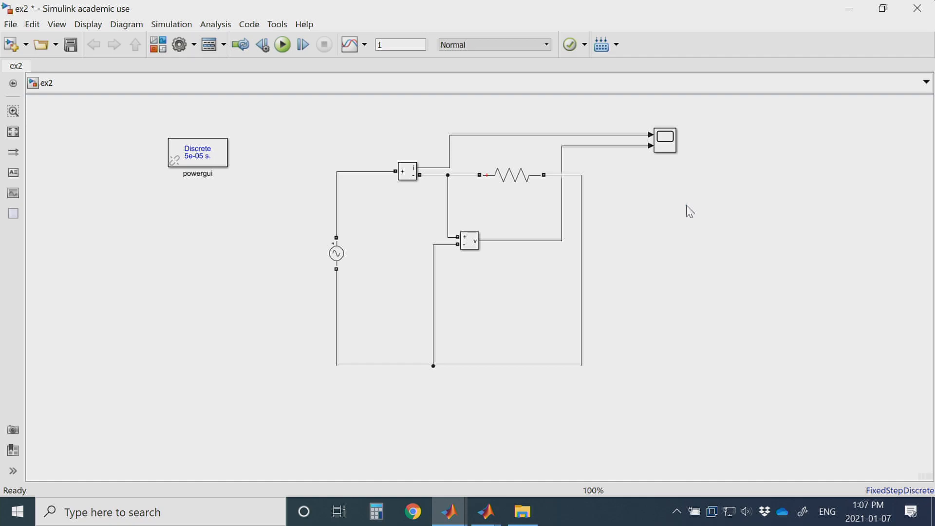
mouse_move(683, 143)
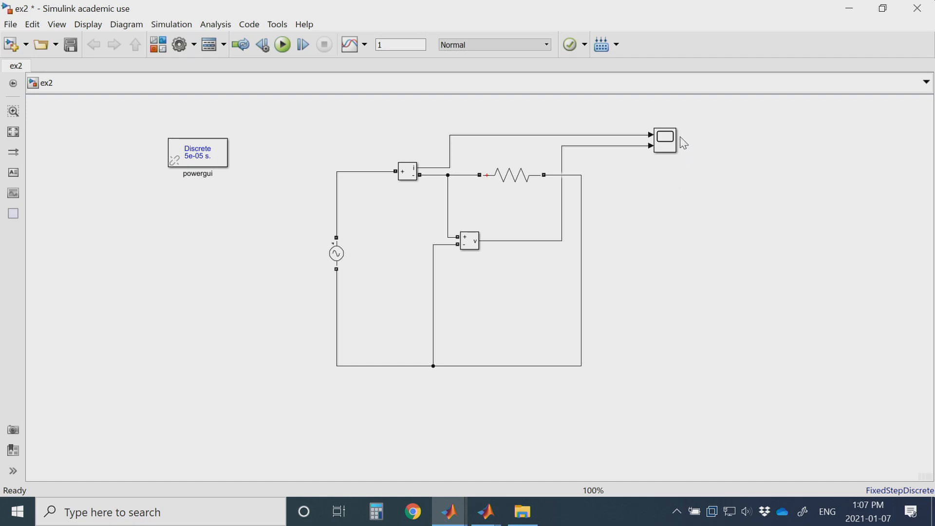
Move the powergui block above the left side of the circuit.
left_click(510, 175)
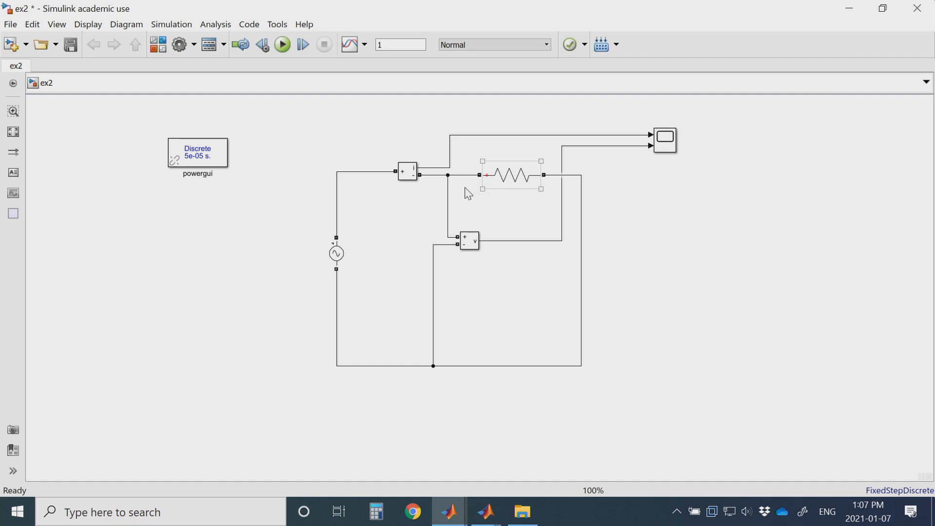
left_click(204, 277)
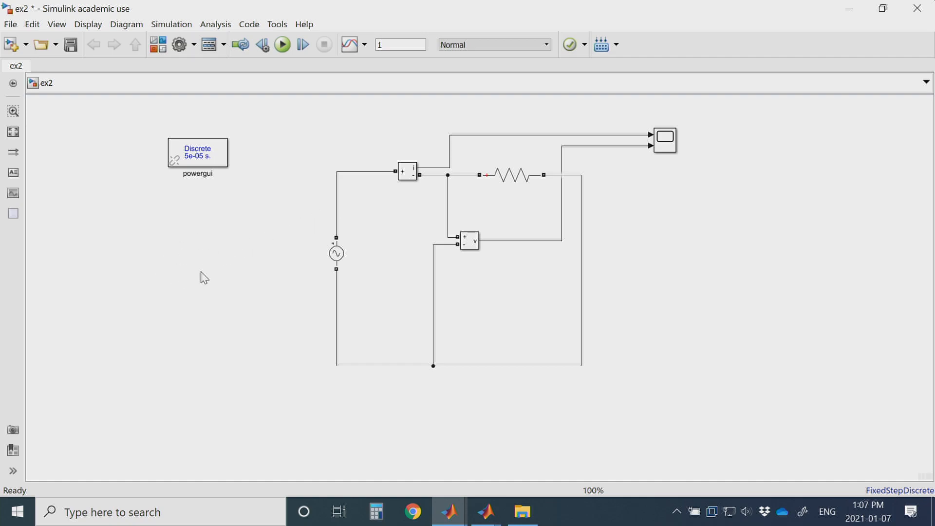
left_click_drag(197, 152, 241, 130)
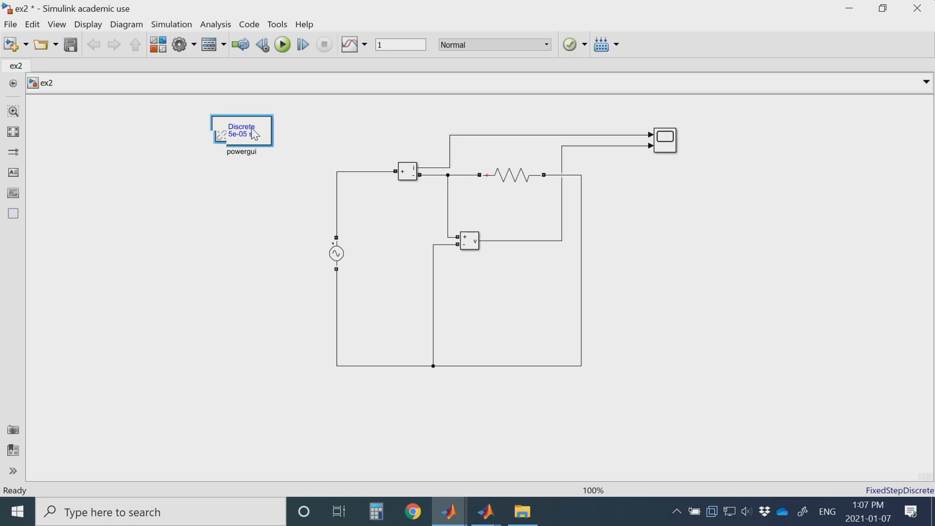
left_click_drag(242, 130, 328, 133)
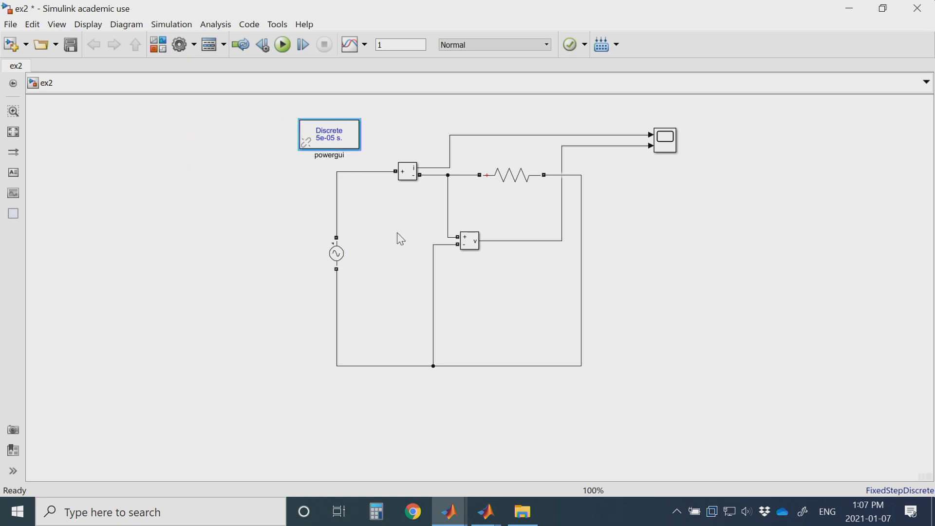
left_click(632, 293)
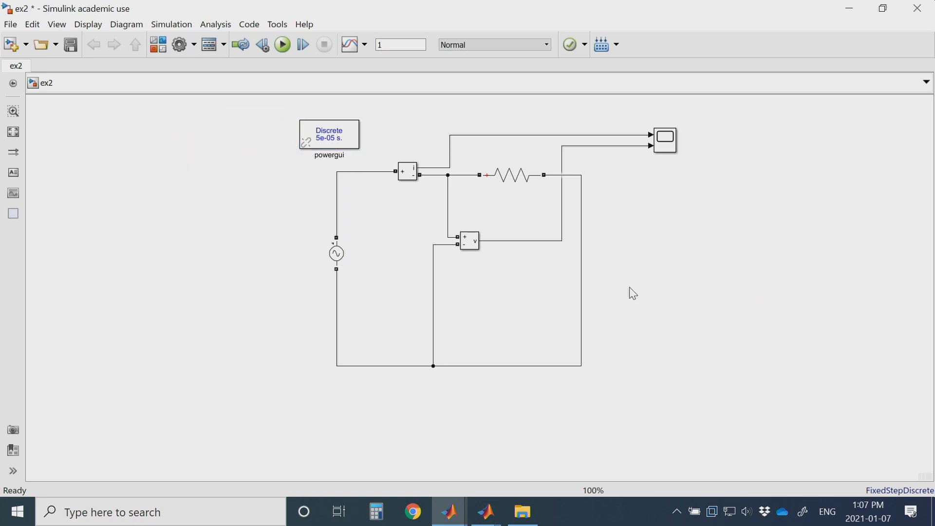
mouse_move(304, 310)
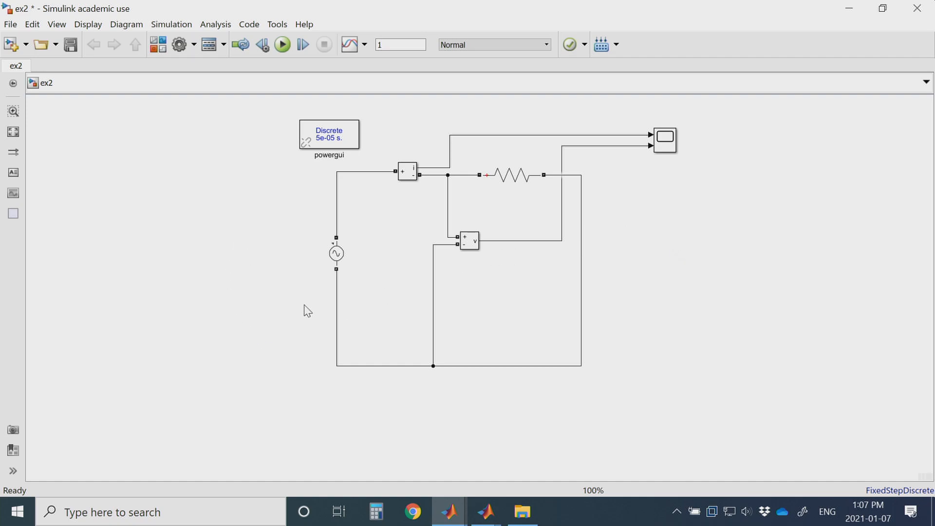
mouse_move(496, 367)
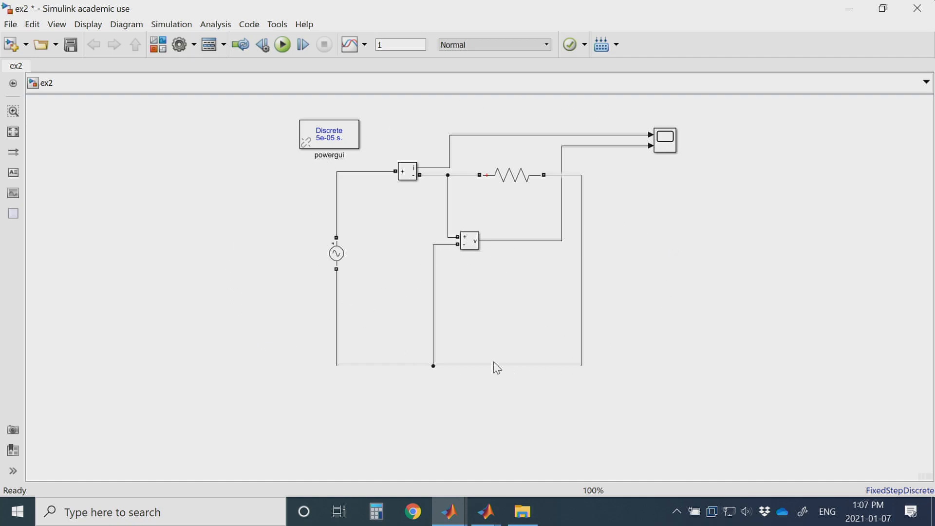
Review the Series RLC Branch parameters showing R = 5 Ohms.
left_click(511, 175)
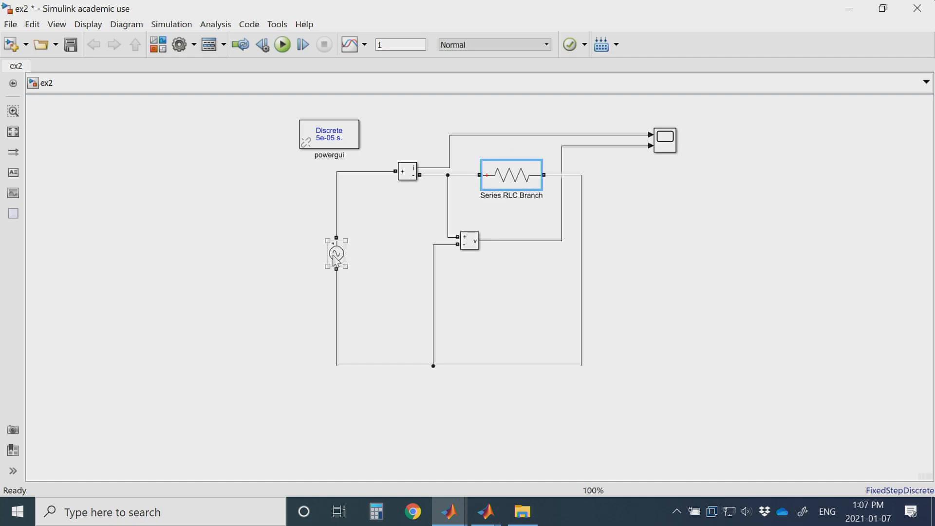
left_click(335, 253)
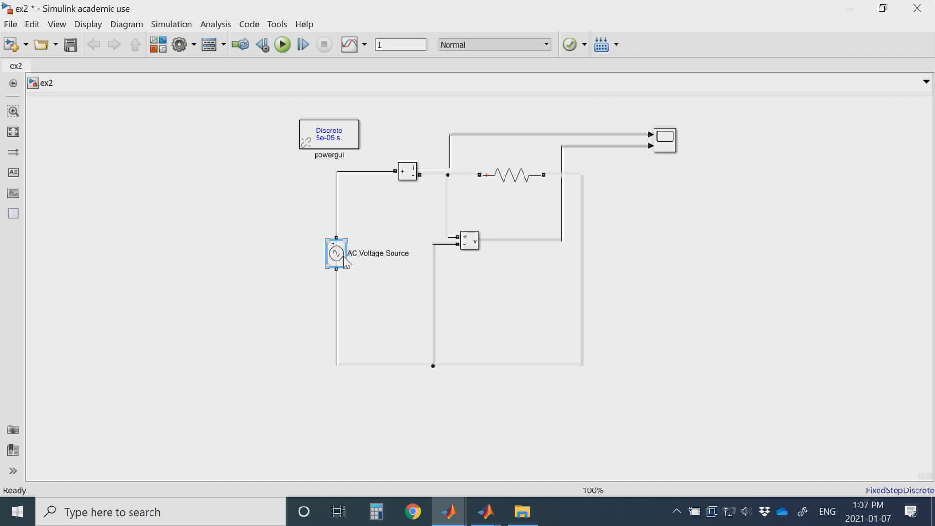
double_click(335, 253)
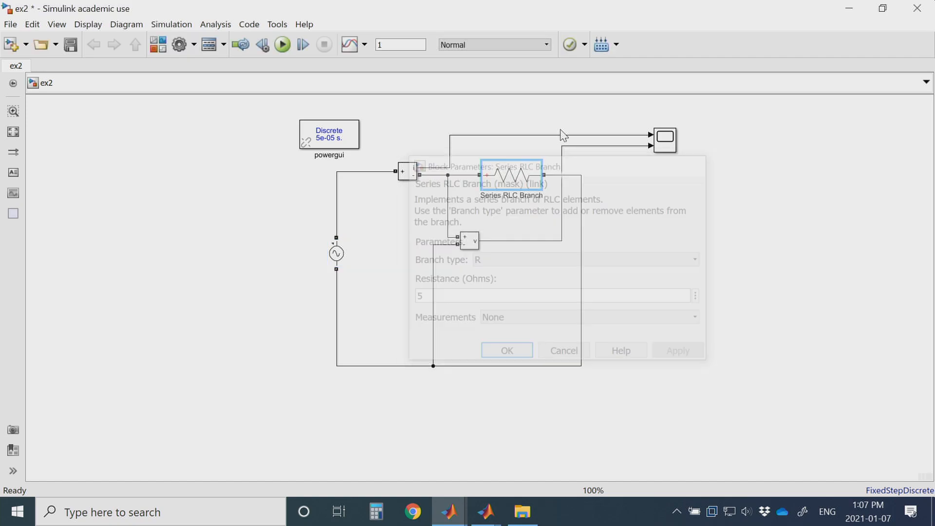
Set the stop time to 0.5 and view the current and voltage Scope plots.
left_click(506, 350)
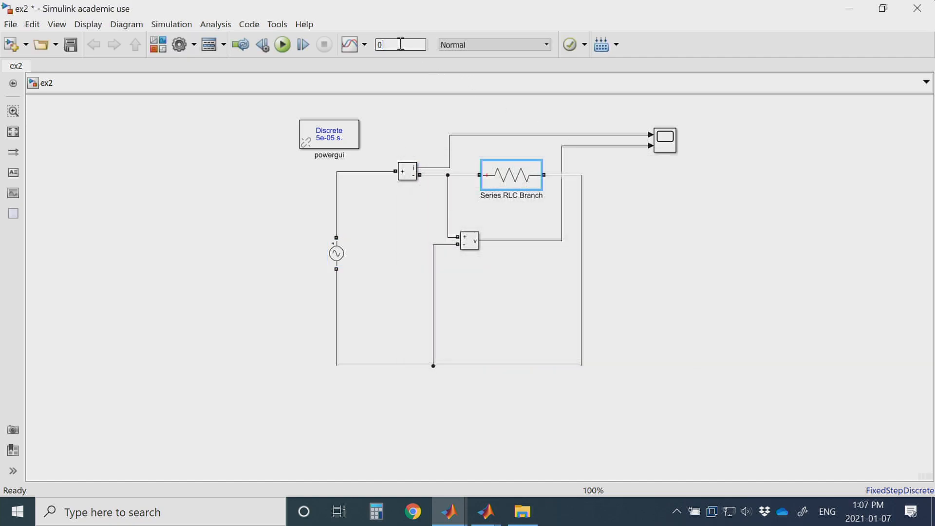
type("0.5")
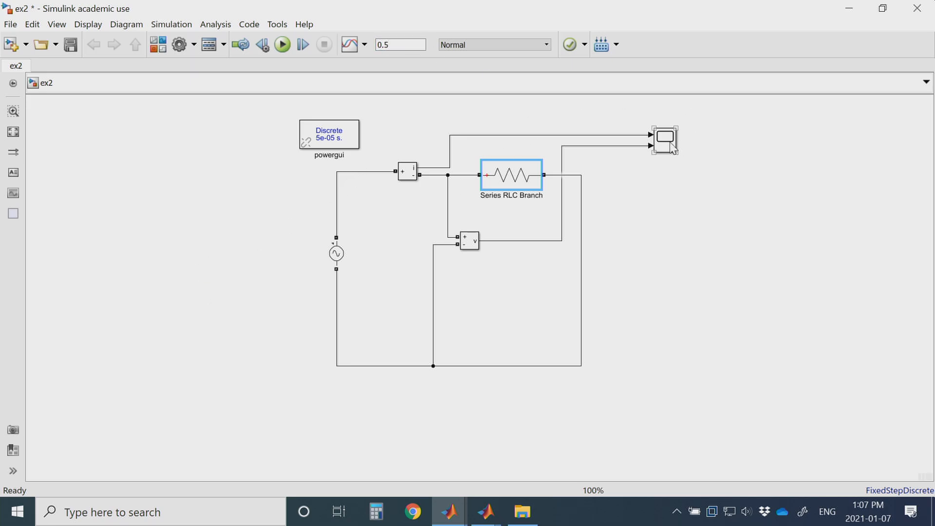
left_click(664, 141)
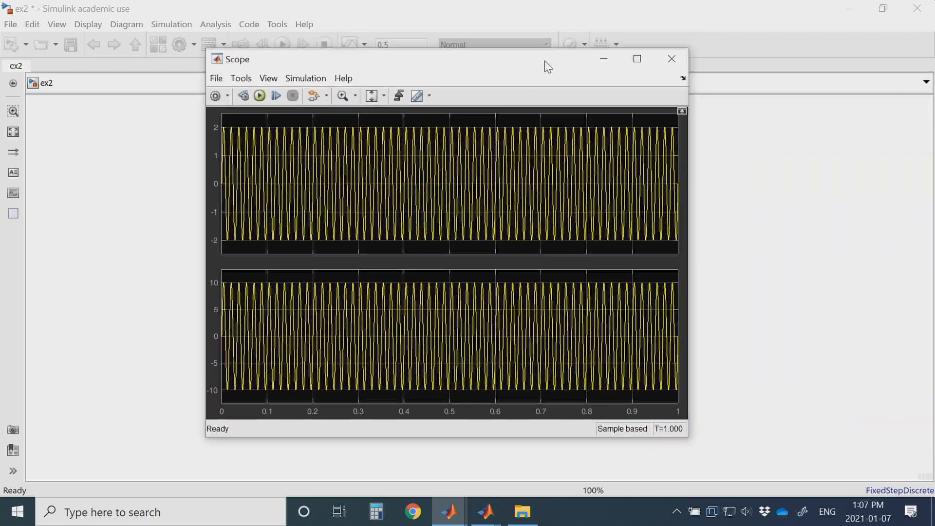
left_click(672, 59)
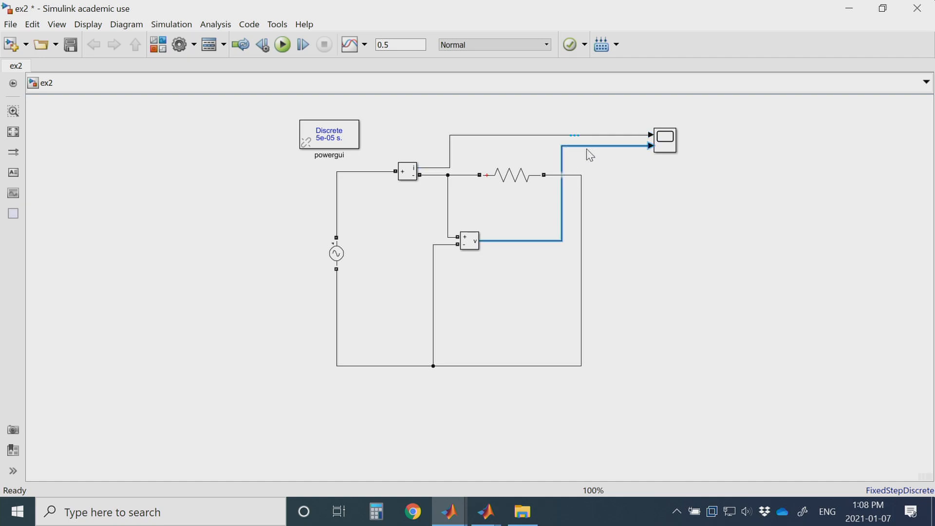
Enable Scope logging to workspace variable sig1 in Structure With Time format.
left_click(664, 141)
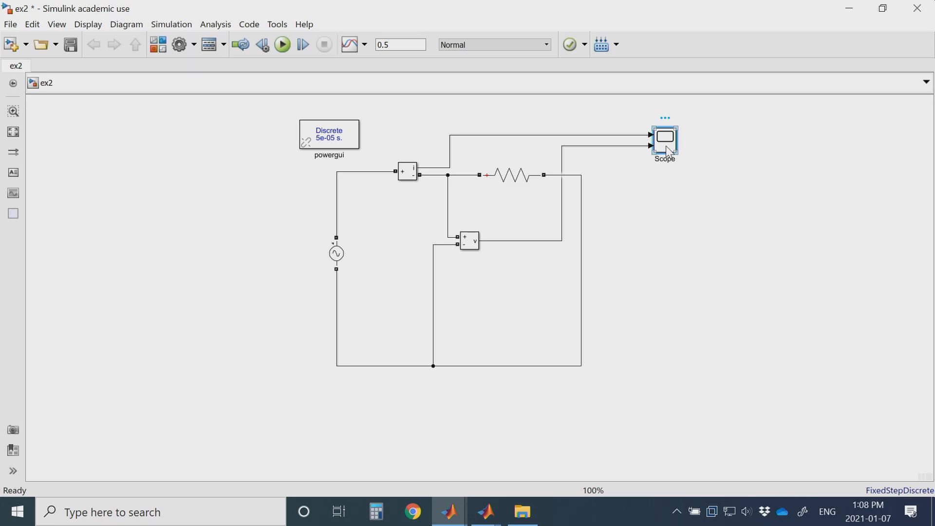
double_click(663, 136)
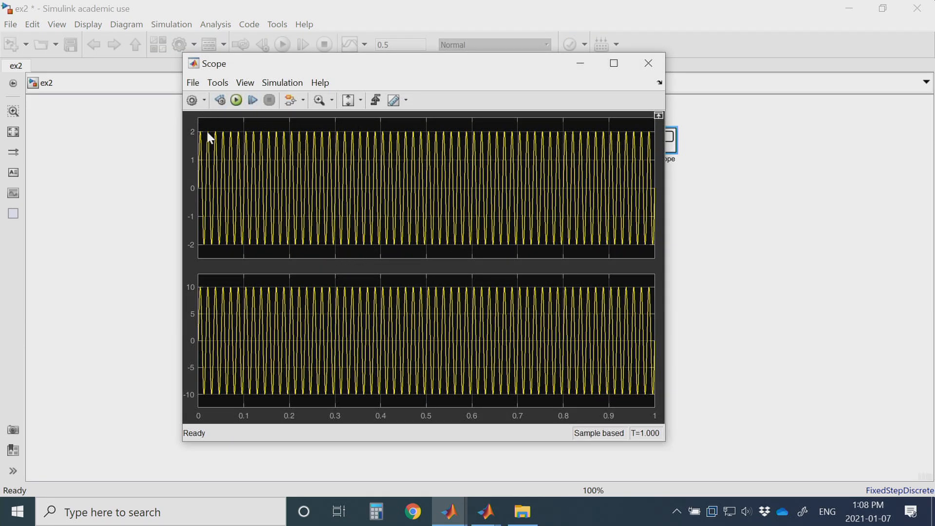
left_click(190, 100)
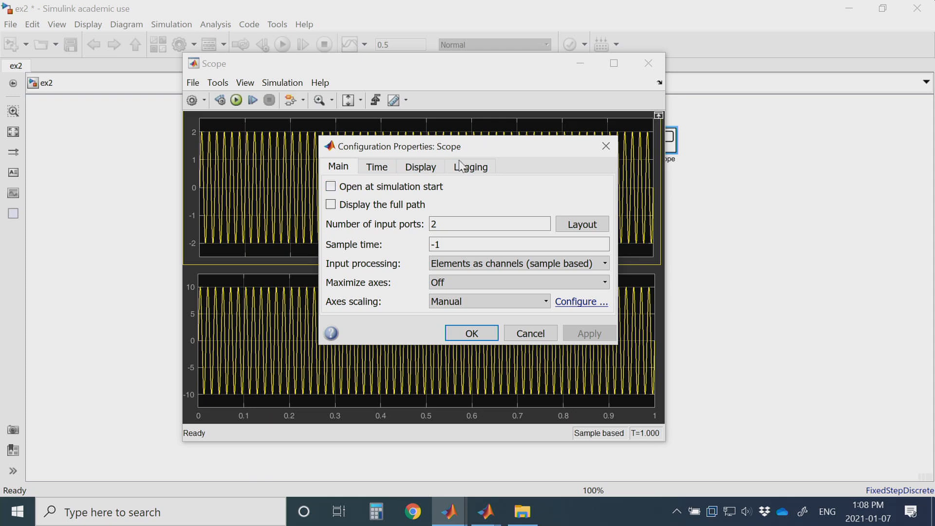
mouse_move(460, 173)
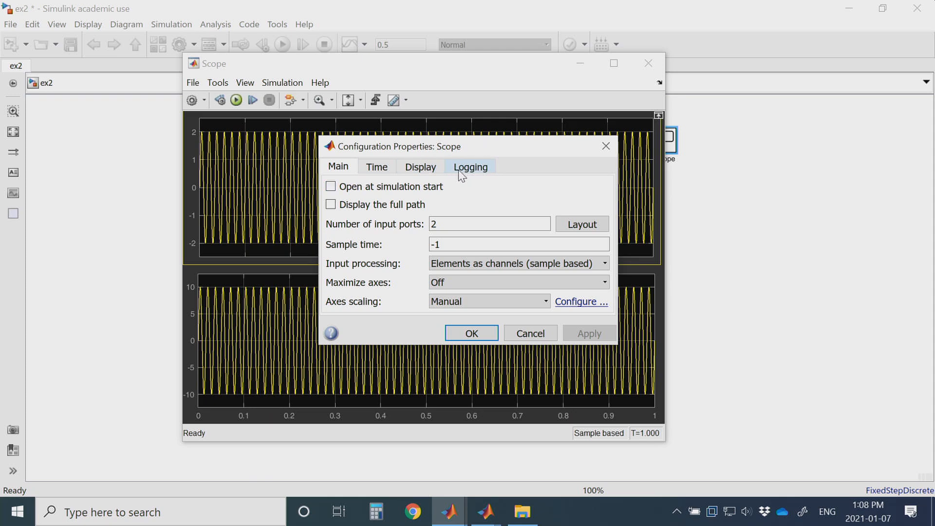
left_click(469, 166)
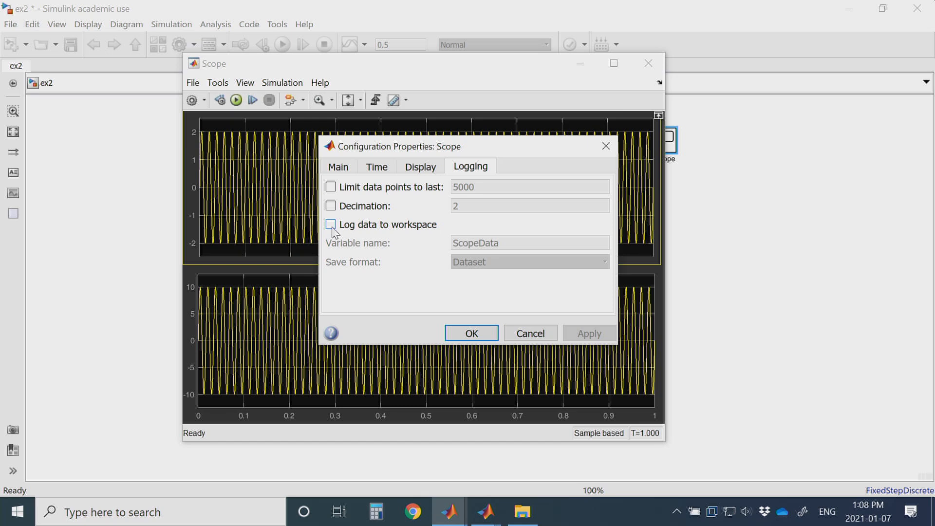
left_click(331, 224)
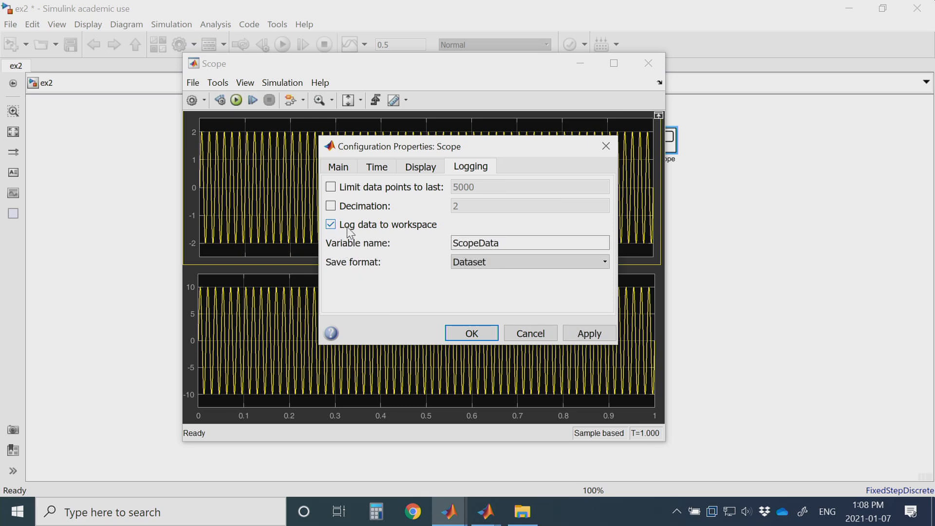
triple_click(528, 243)
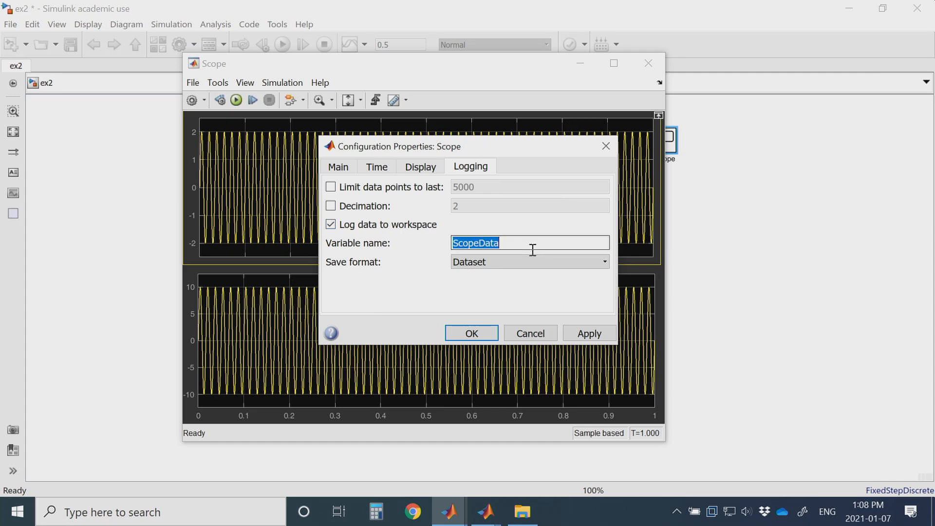
type("si")
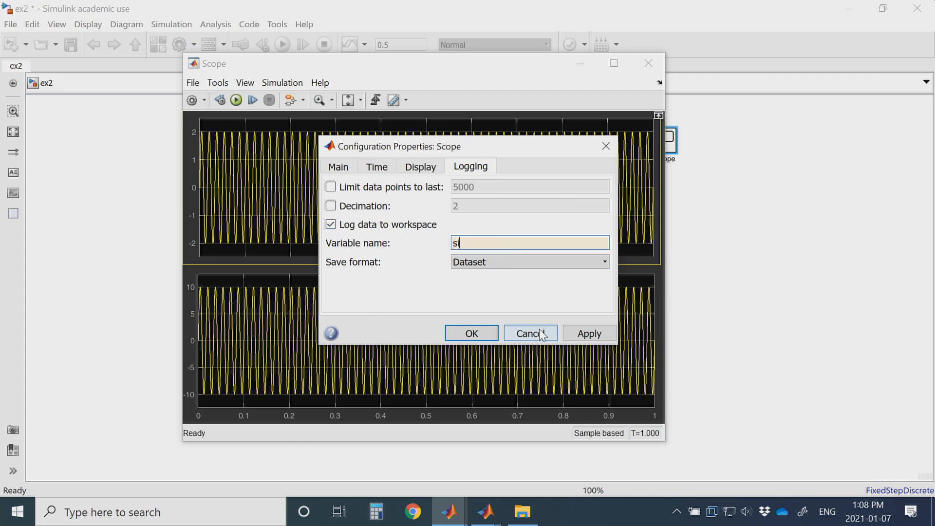
type("g1")
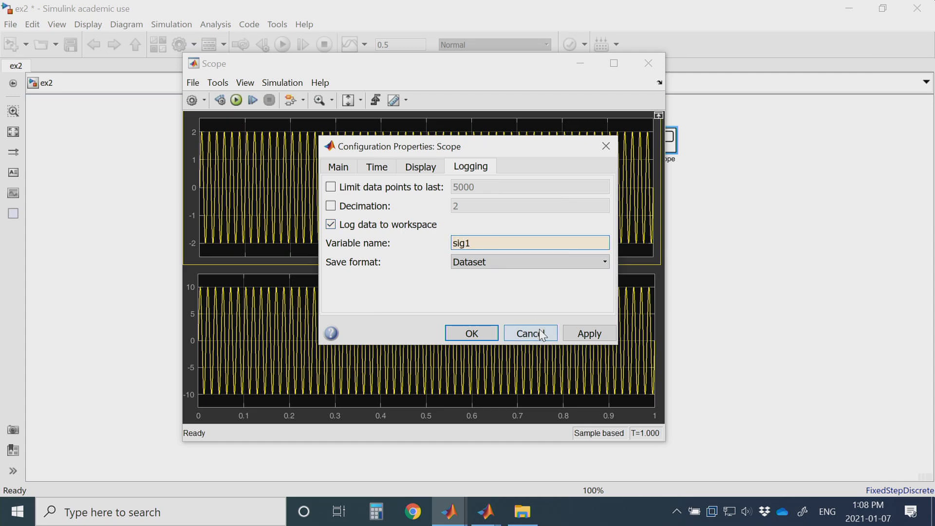
left_click(603, 262)
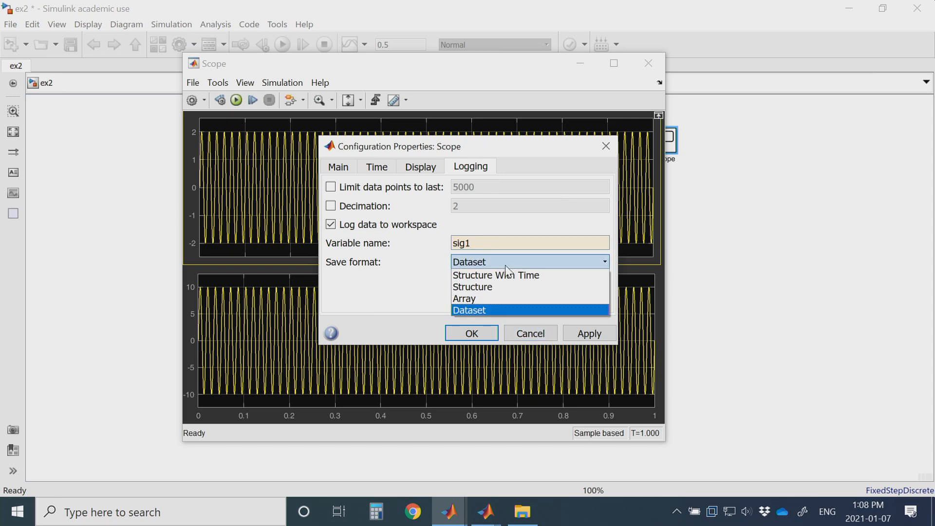
mouse_move(494, 275)
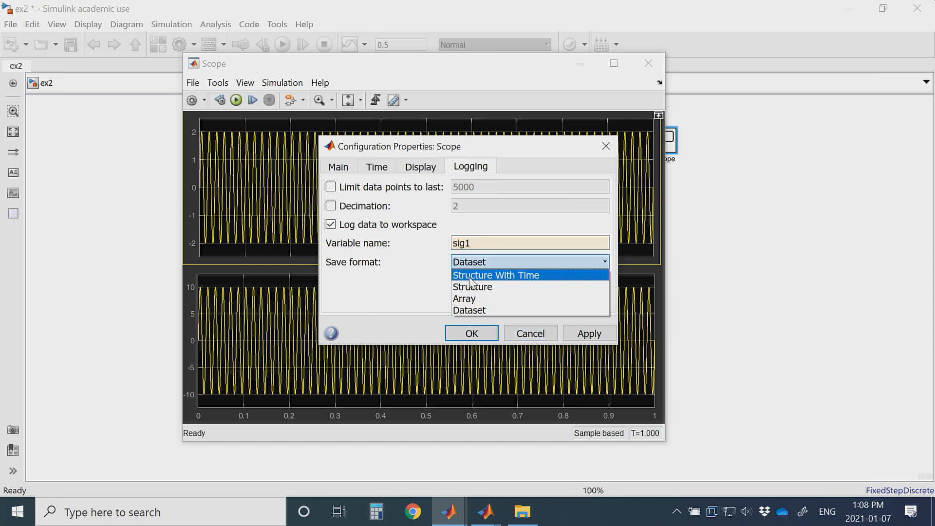
left_click(496, 274)
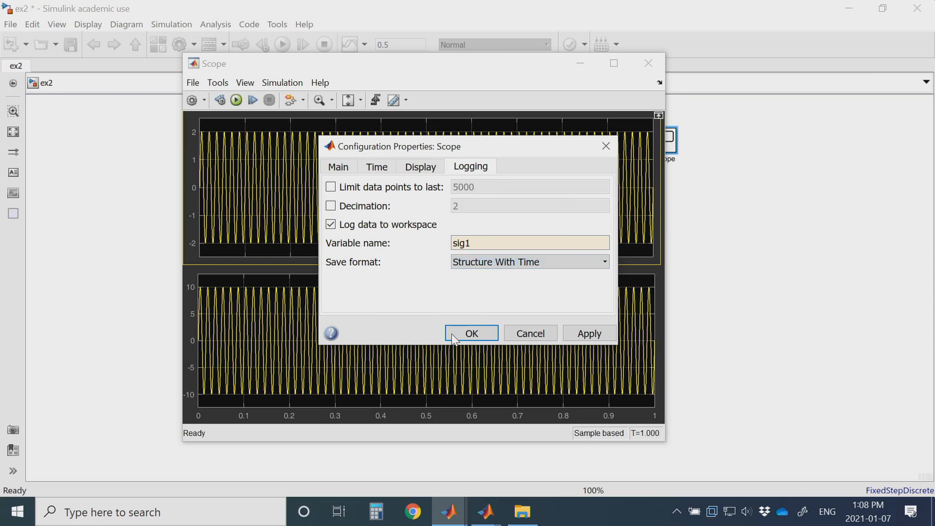
left_click(470, 333)
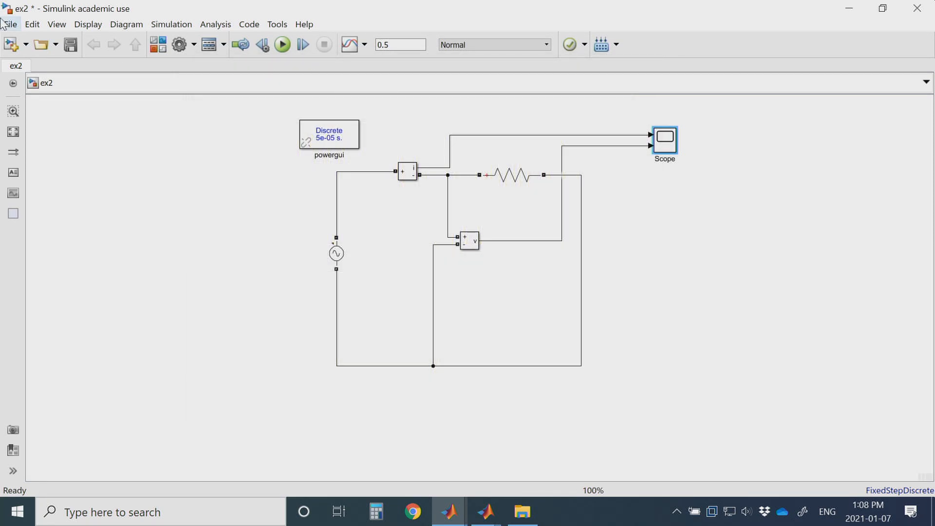
mouse_move(448, 512)
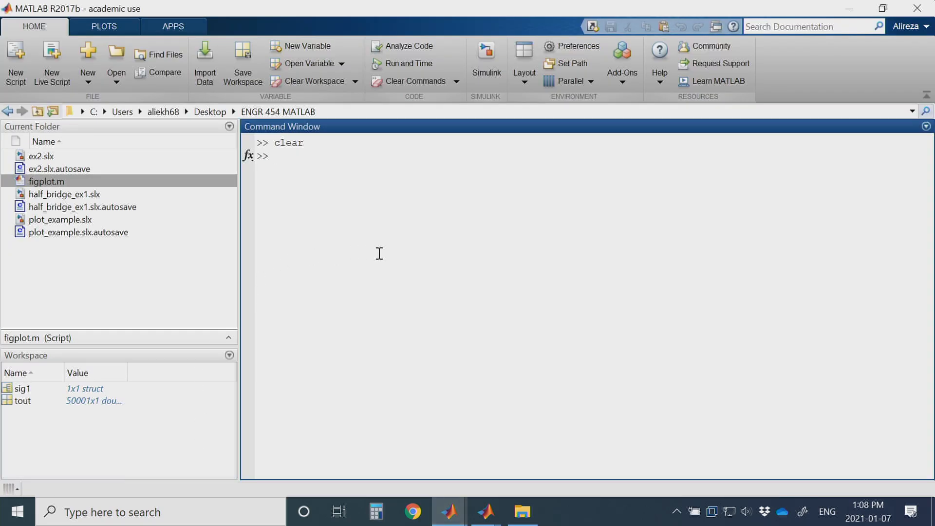
Clear the Command Window and inspect the sig1 variable in the Workspace.
type("cl")
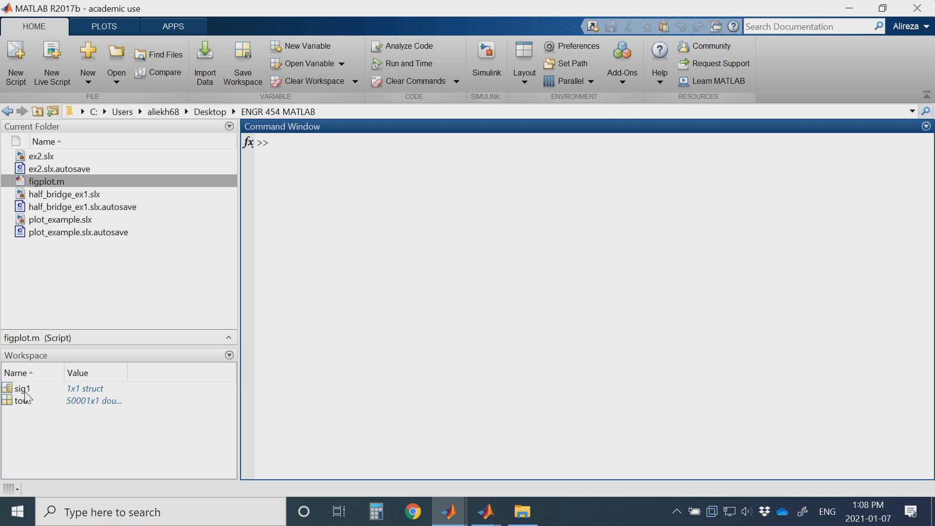
left_click(23, 388)
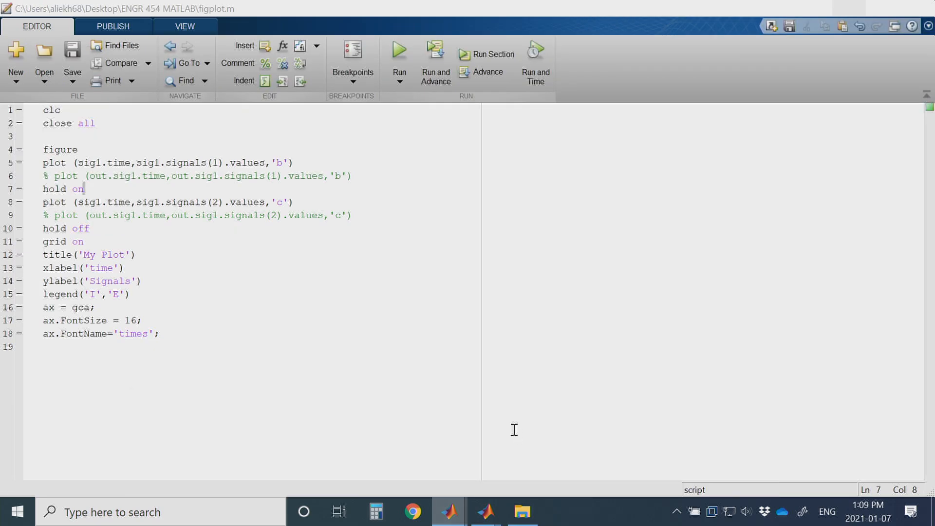
left_click(83, 149)
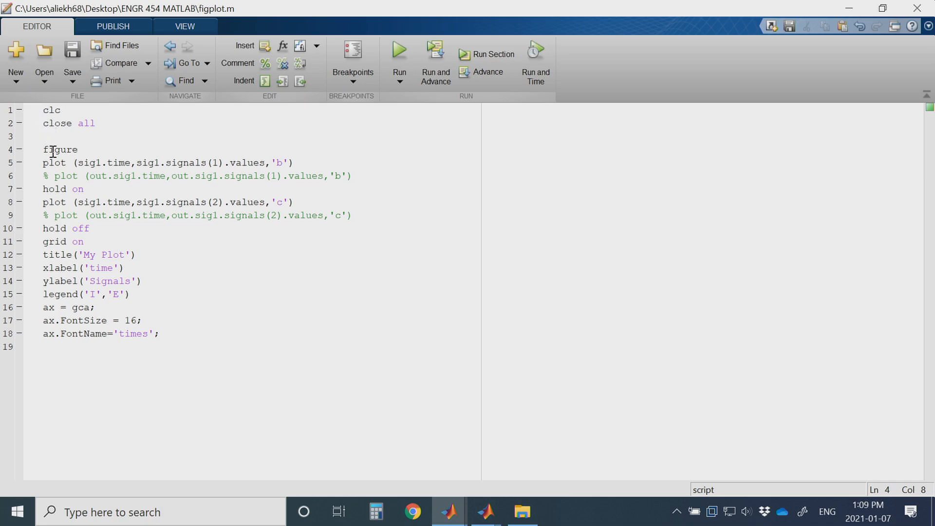
mouse_move(89, 169)
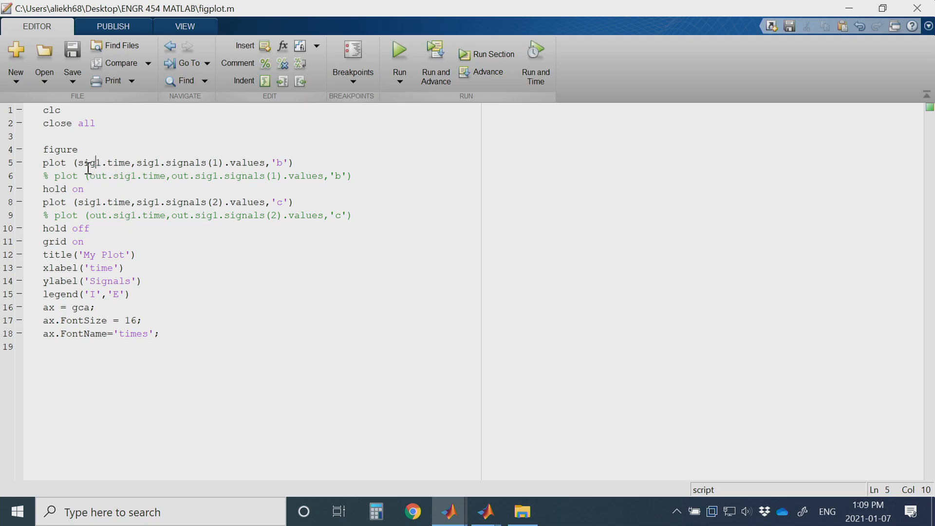
mouse_move(97, 164)
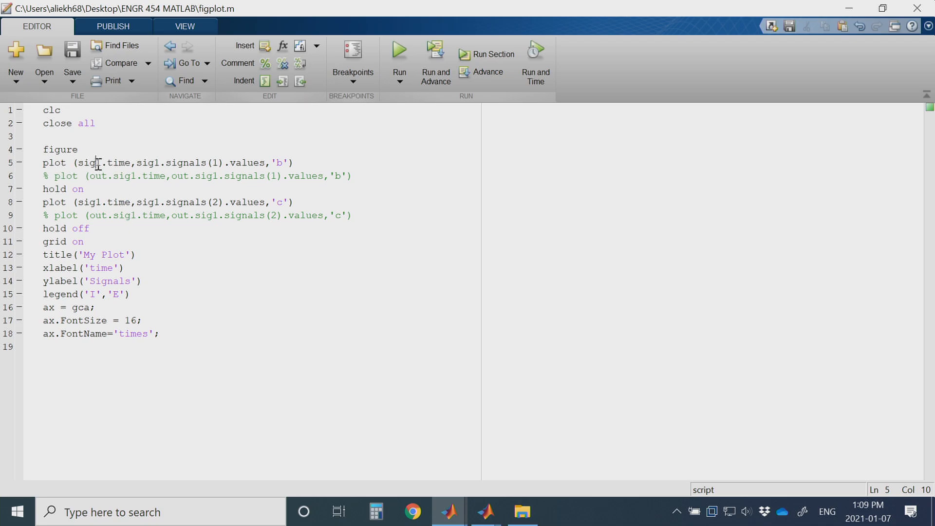
double_click(106, 162)
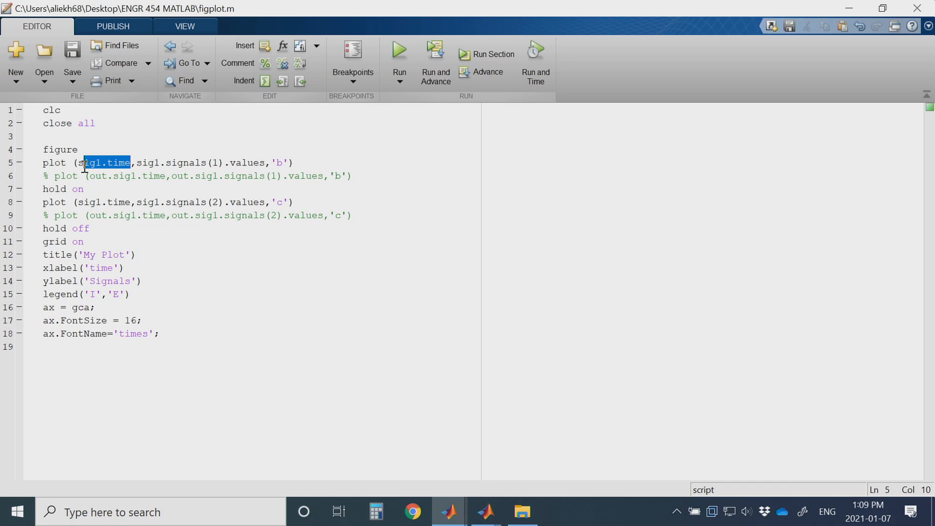
left_click(82, 149)
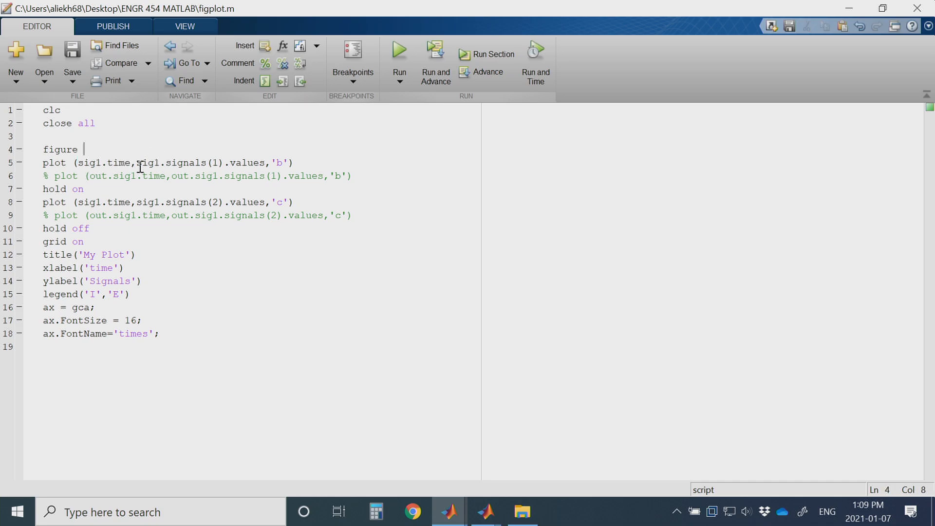
left_click(202, 162)
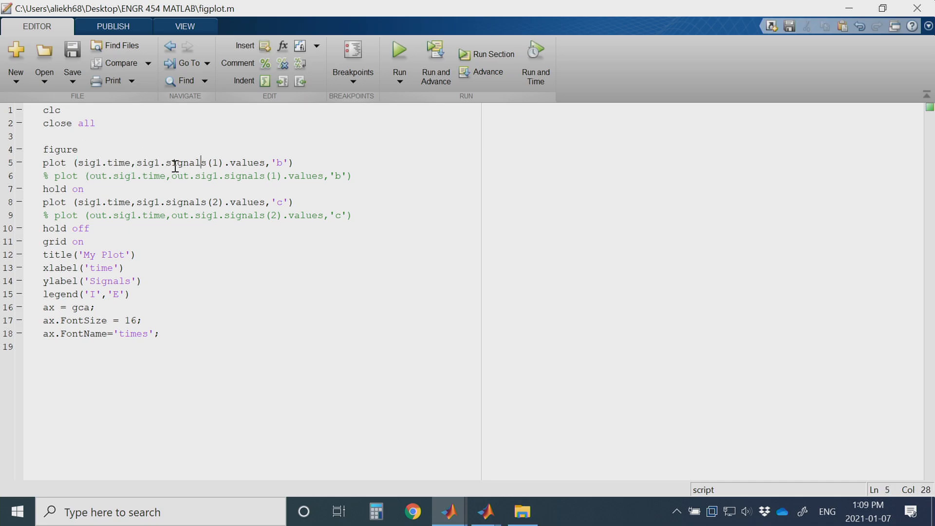
left_click(205, 162)
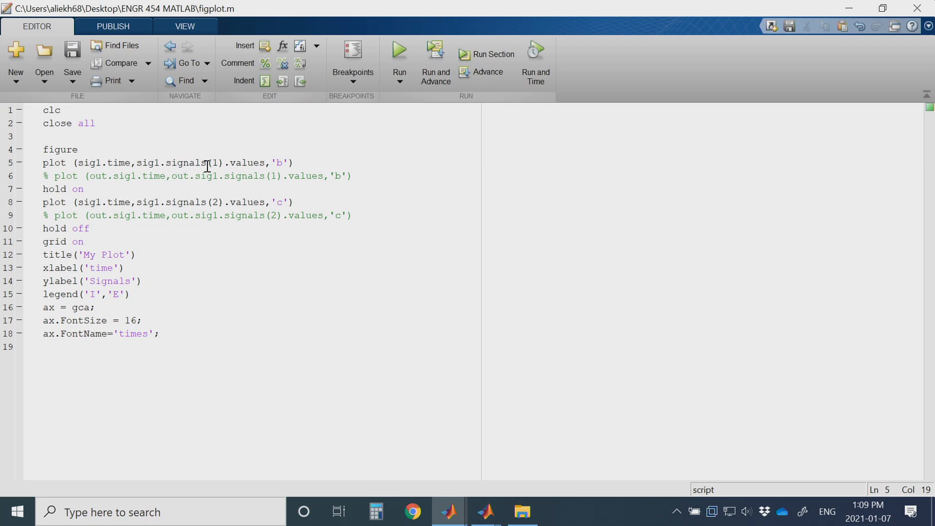
mouse_move(228, 162)
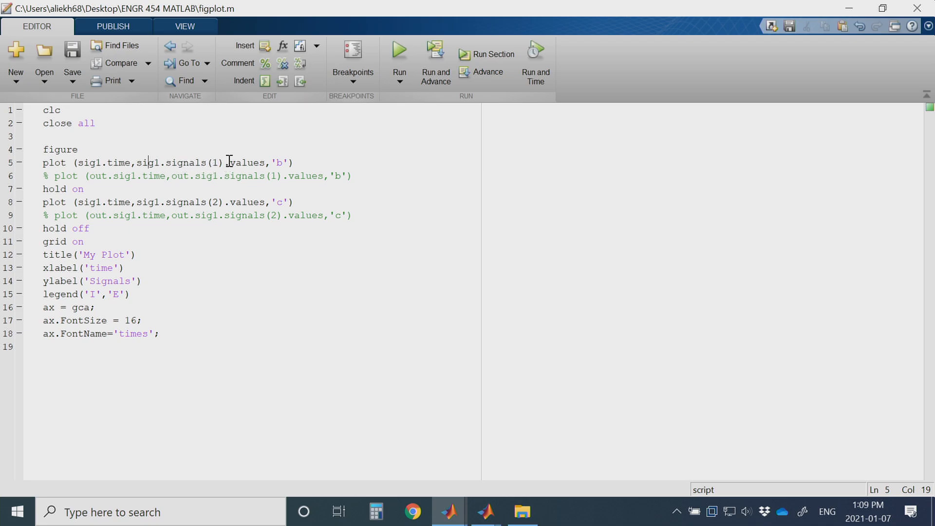
mouse_move(267, 175)
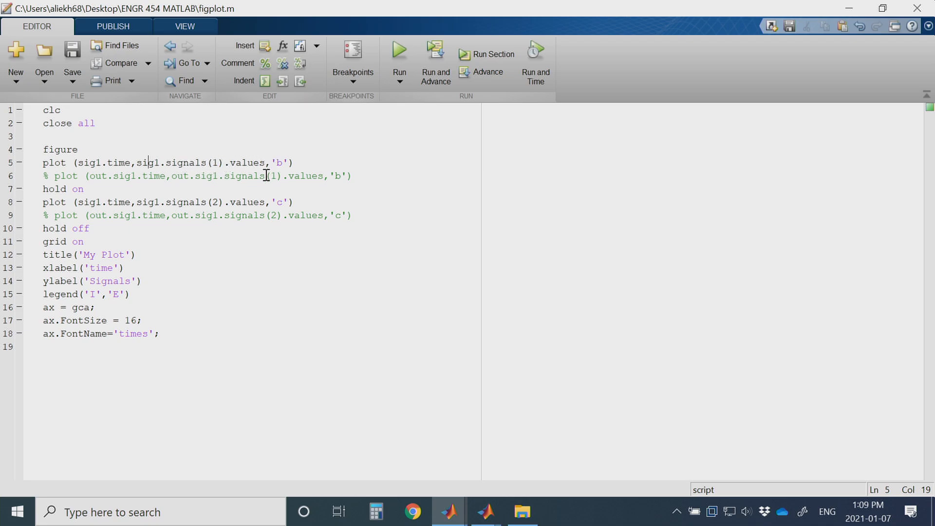
mouse_move(216, 201)
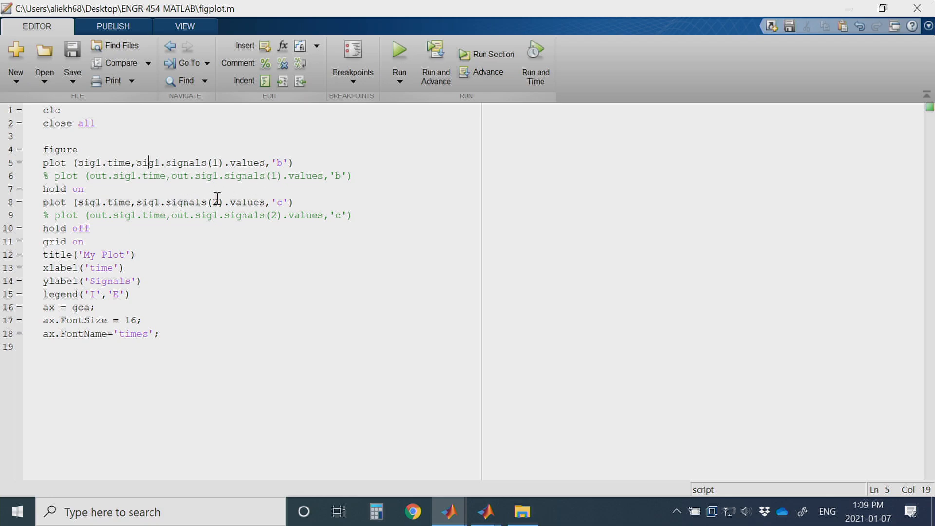
left_click(186, 201)
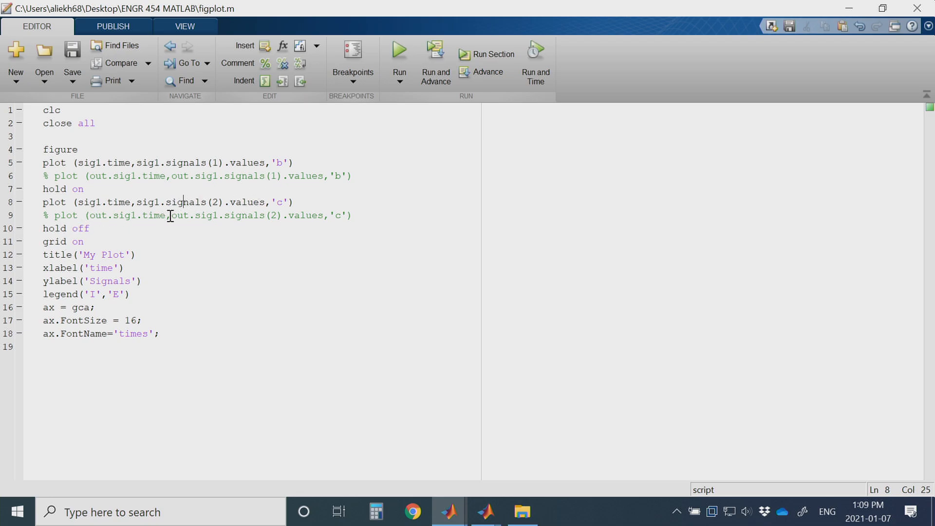
mouse_move(64, 254)
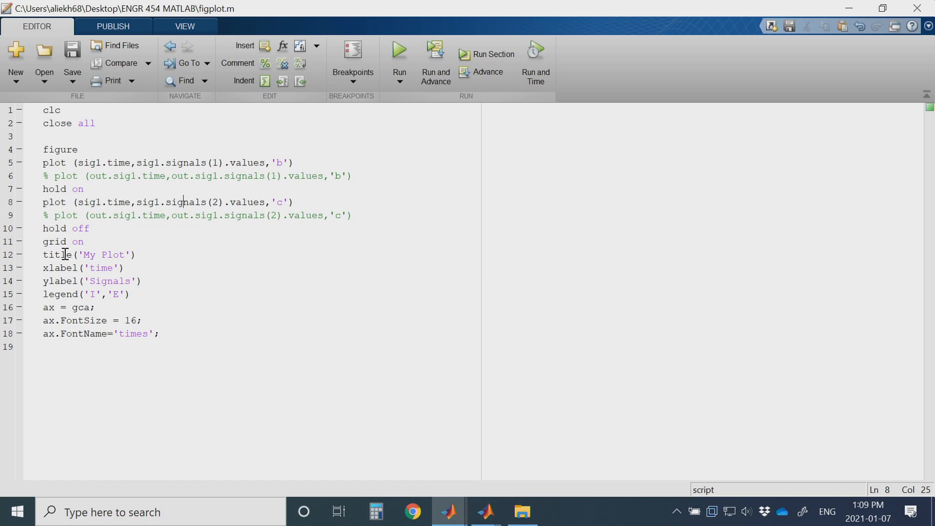
left_click(144, 320)
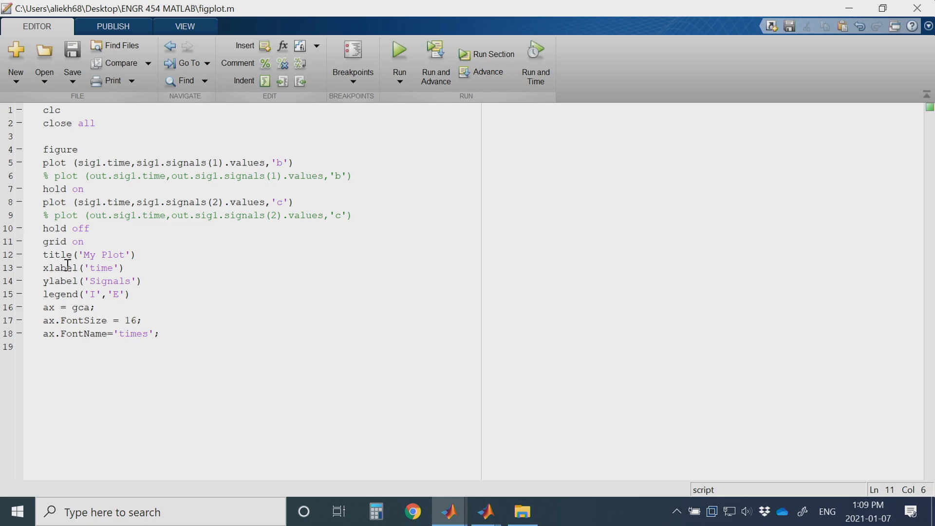
left_click(70, 255)
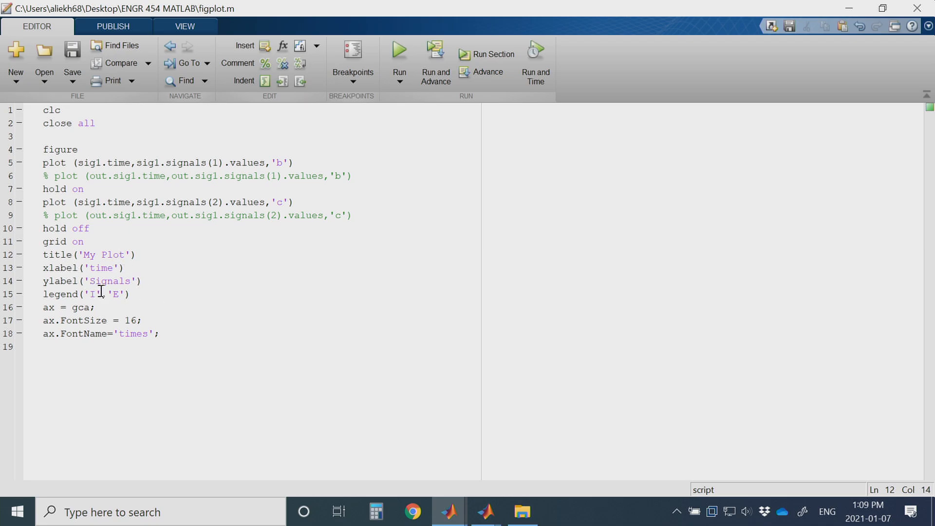
left_click(53, 267)
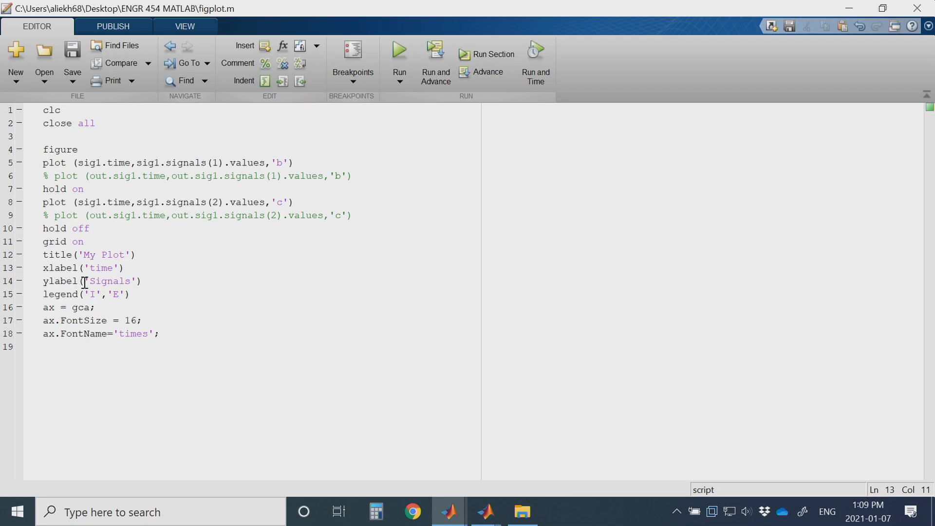
left_click(74, 307)
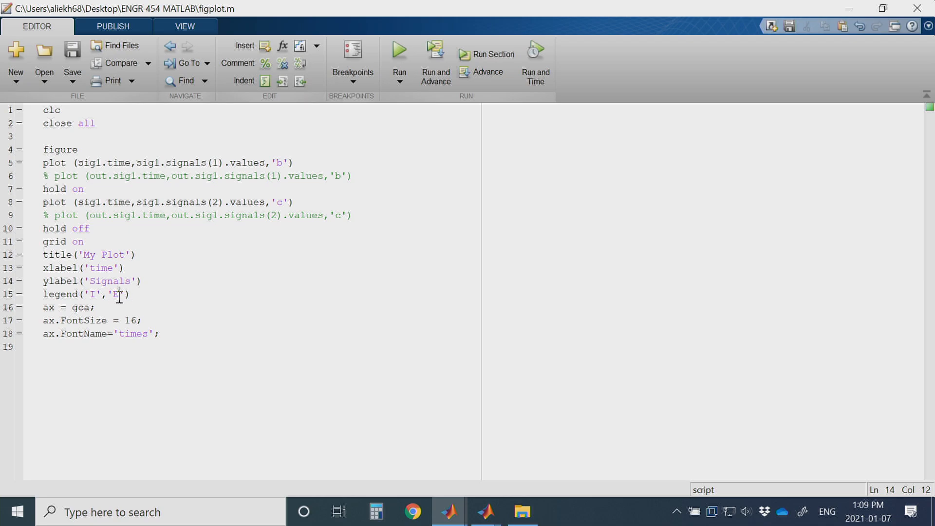
double_click(116, 294)
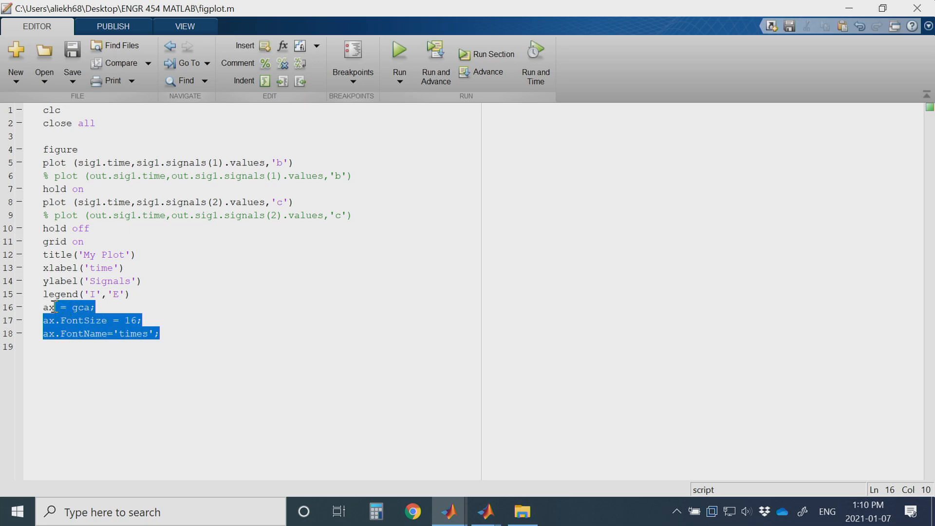
left_click(93, 308)
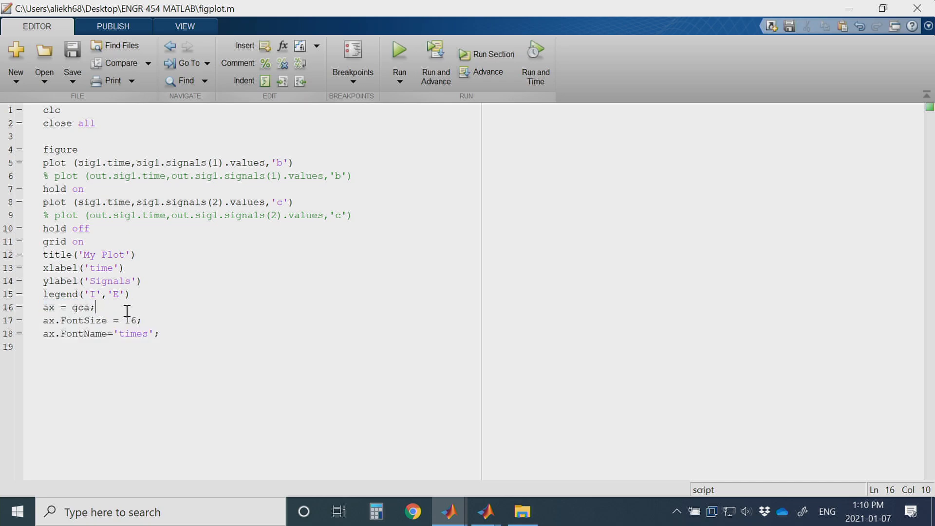
mouse_move(326, 293)
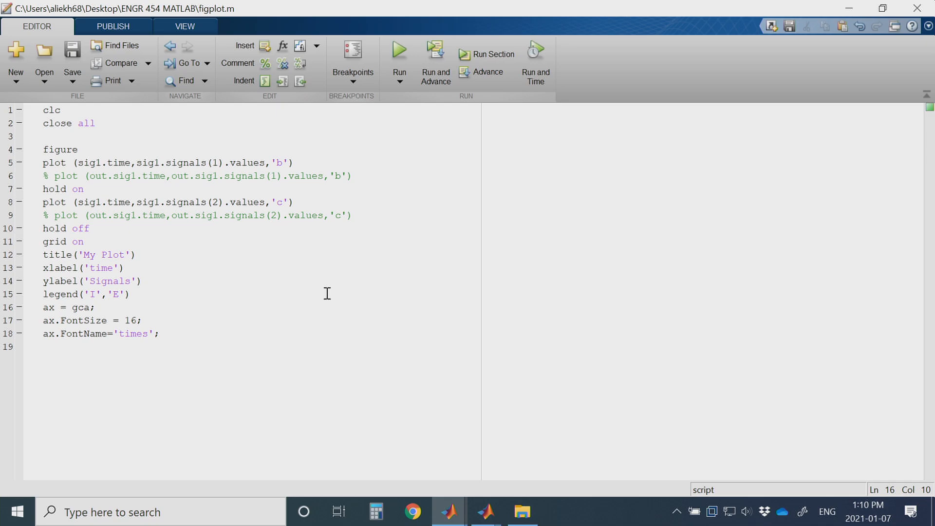
left_click(93, 307)
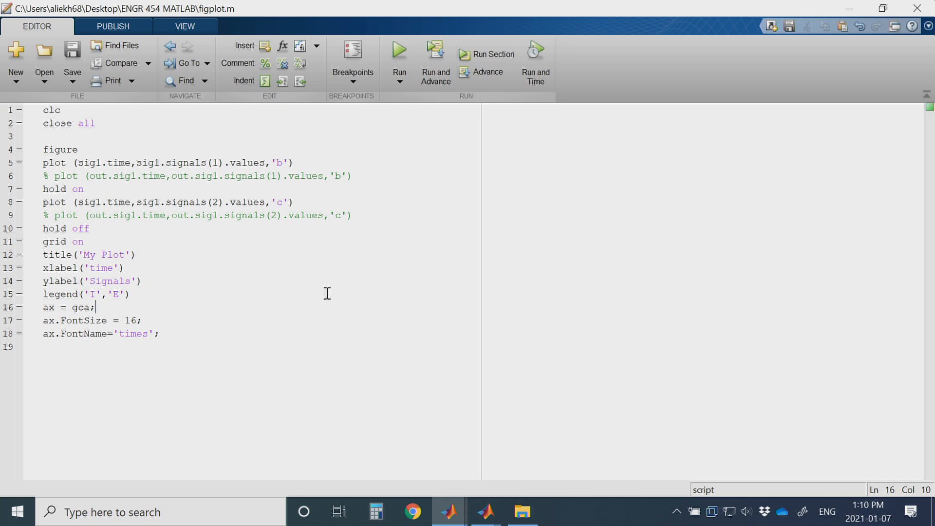
left_click(124, 320)
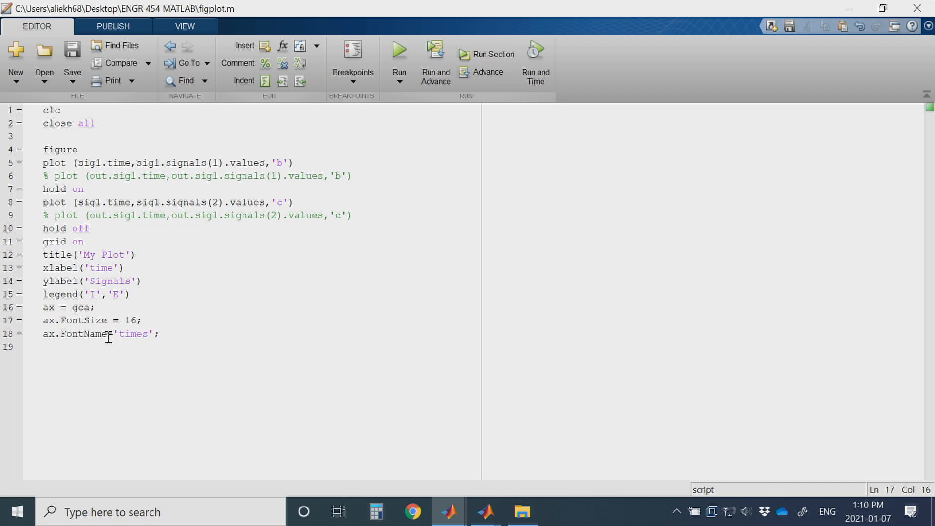
left_click(84, 334)
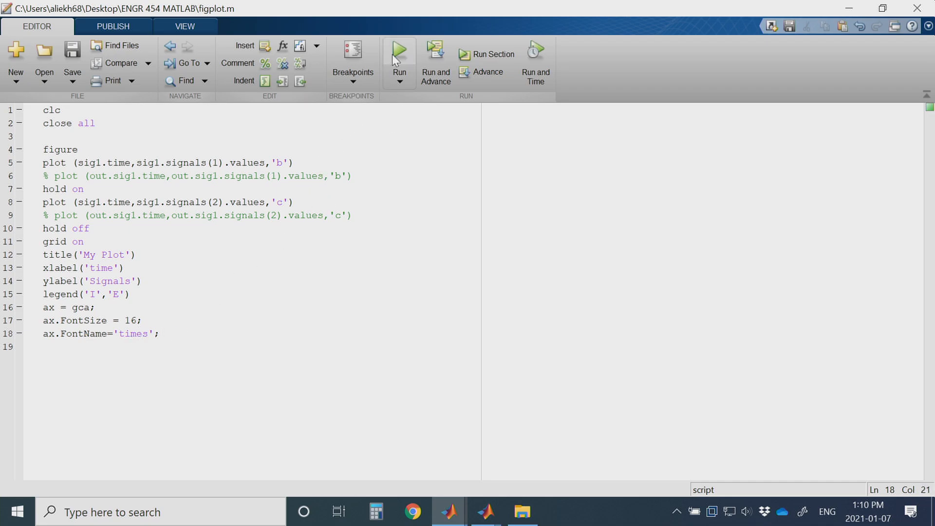
Run figplot.m and maximize the resulting My Plot figure.
left_click(399, 54)
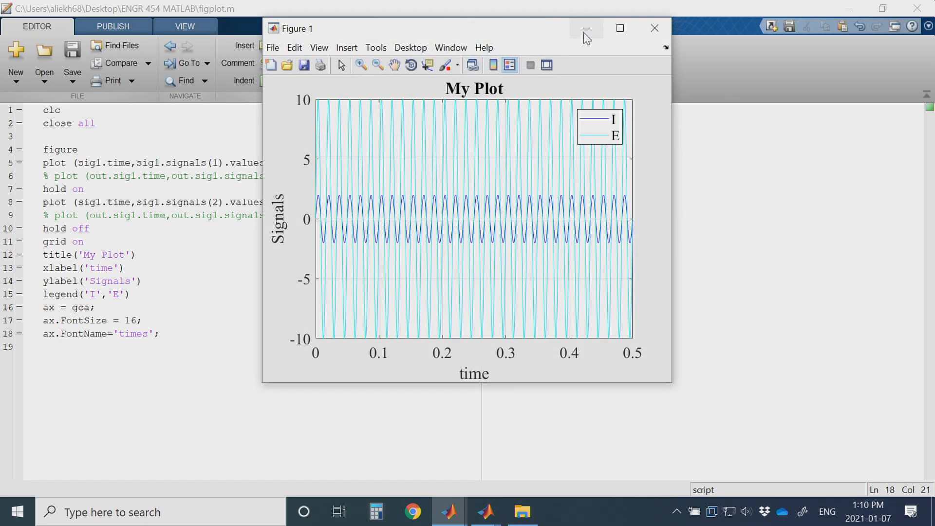
left_click(619, 28)
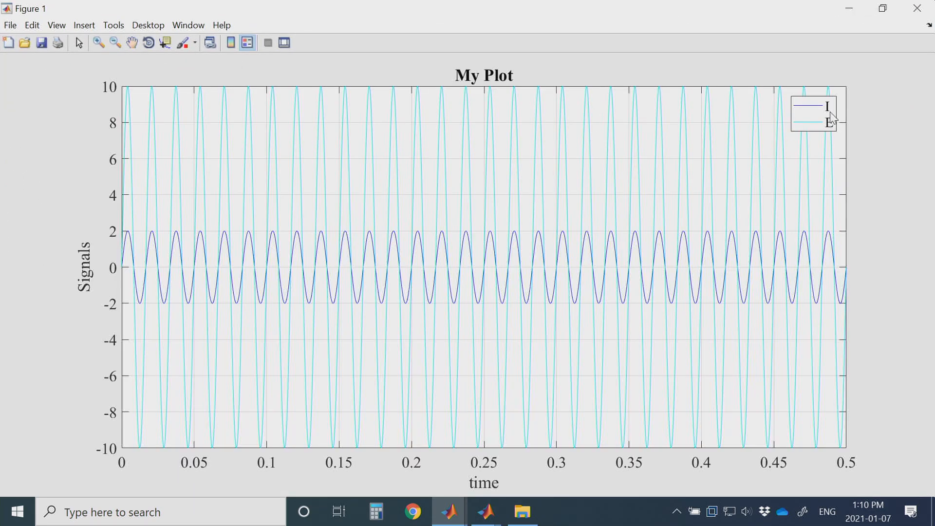
mouse_move(824, 133)
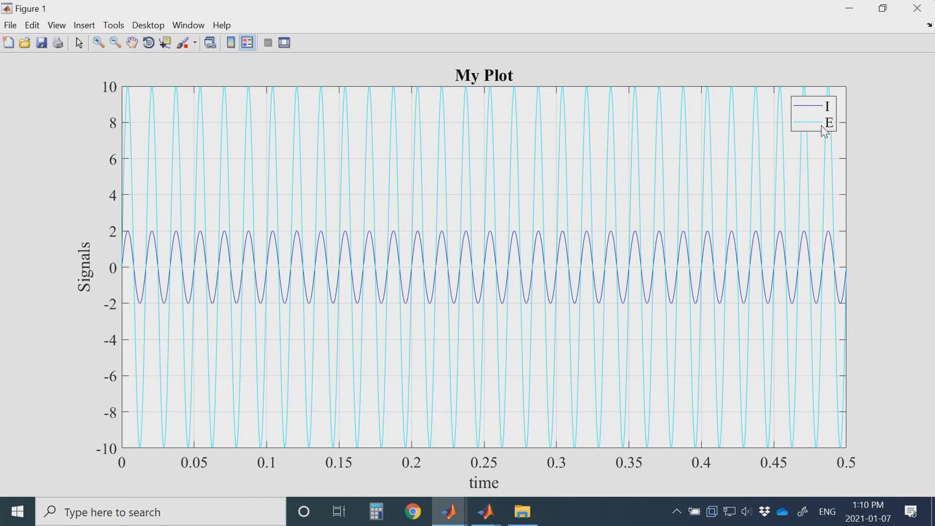
mouse_move(320, 269)
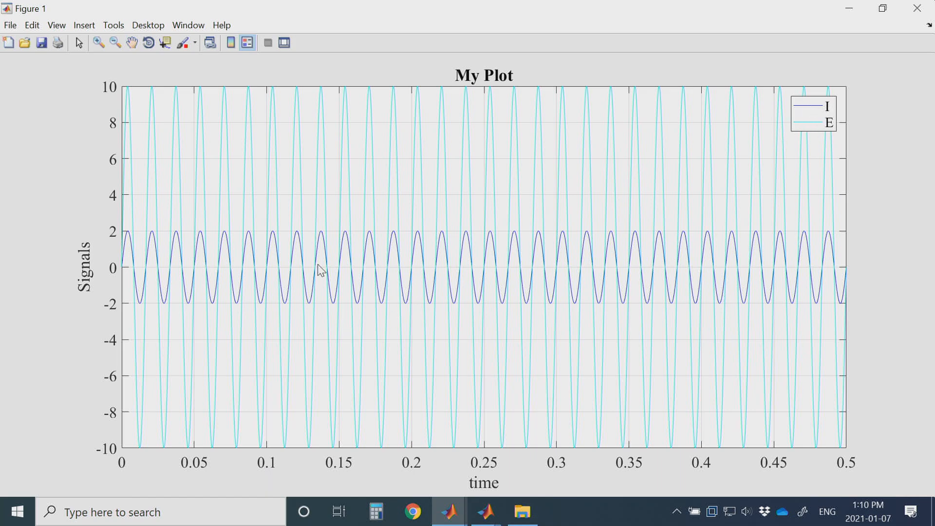
mouse_move(298, 267)
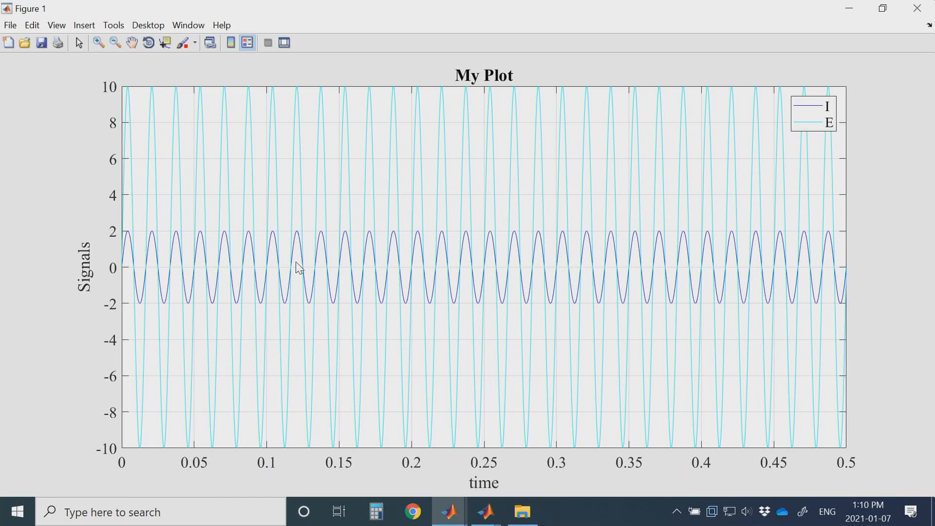
mouse_move(53, 70)
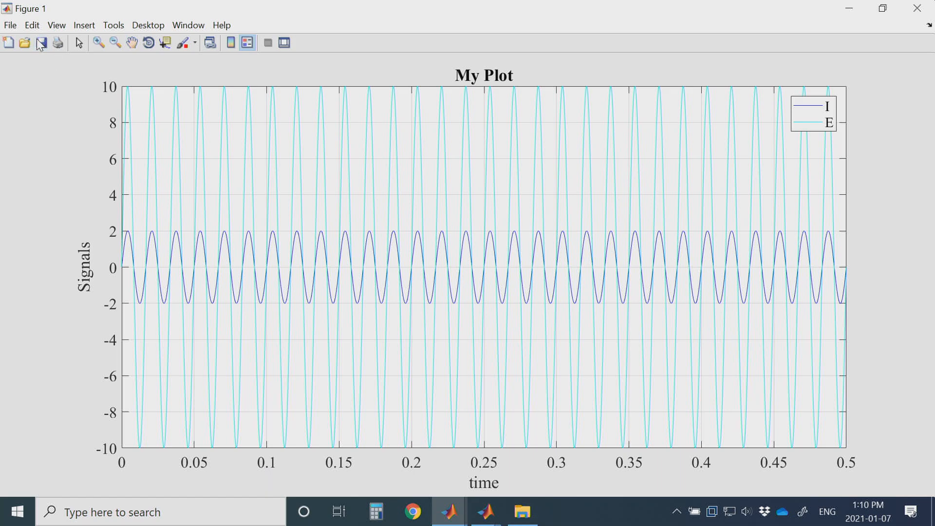
Save the figure as fig1_2017.
left_click(40, 43)
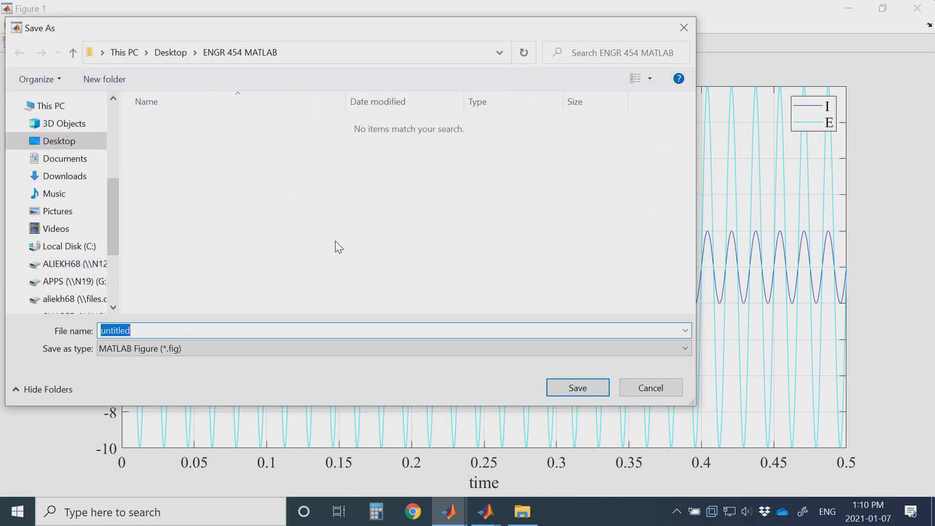
type("fig1")
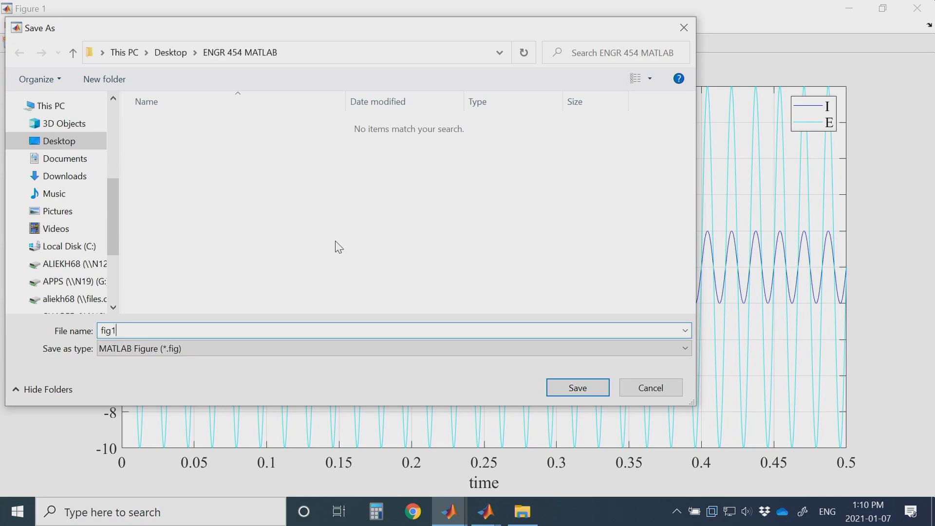
type("_20")
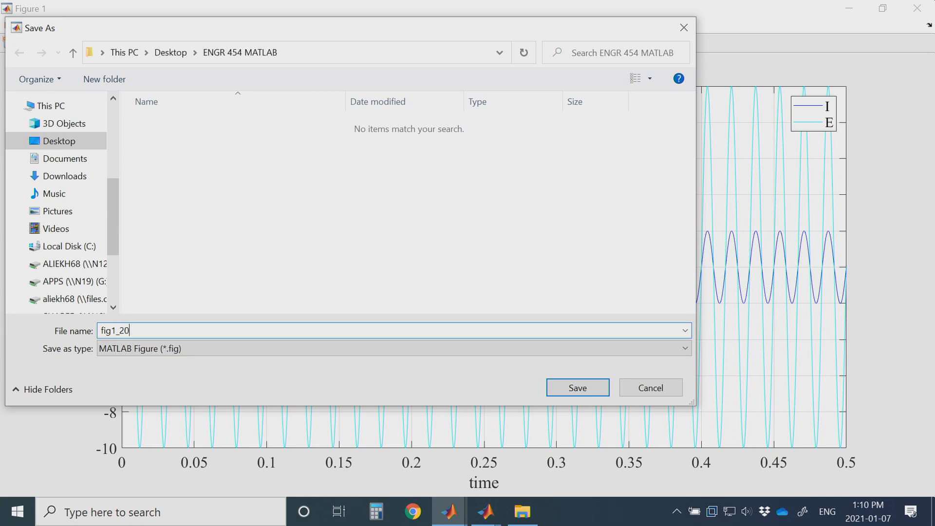
type("17")
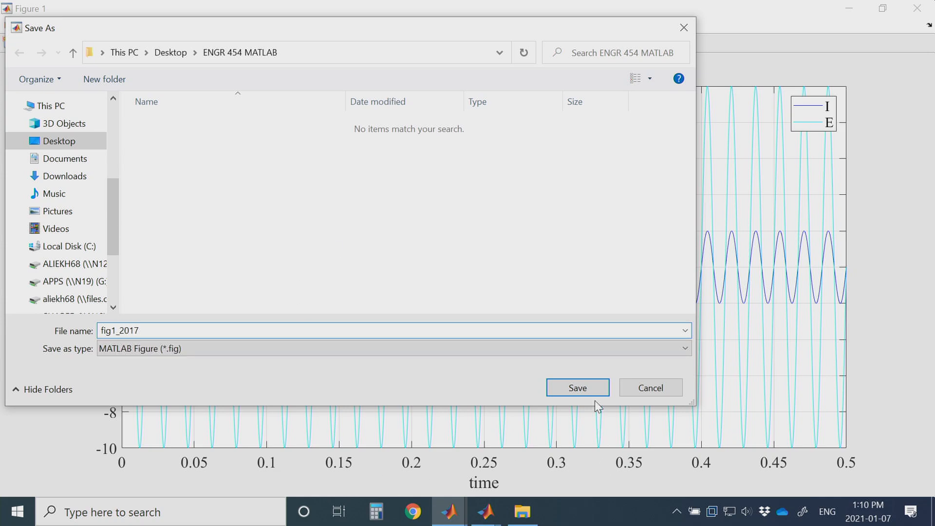
left_click(576, 387)
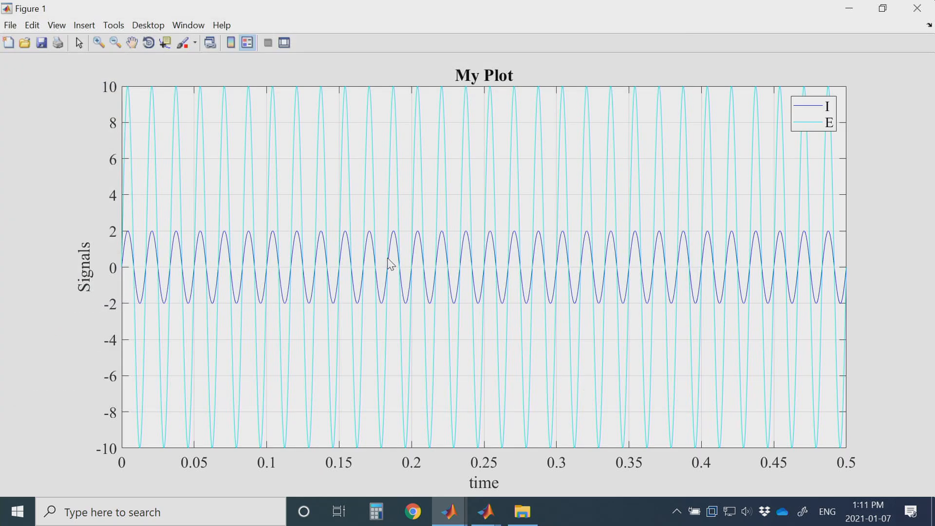
Enable plot editing and delete the I signal curve.
left_click(247, 42)
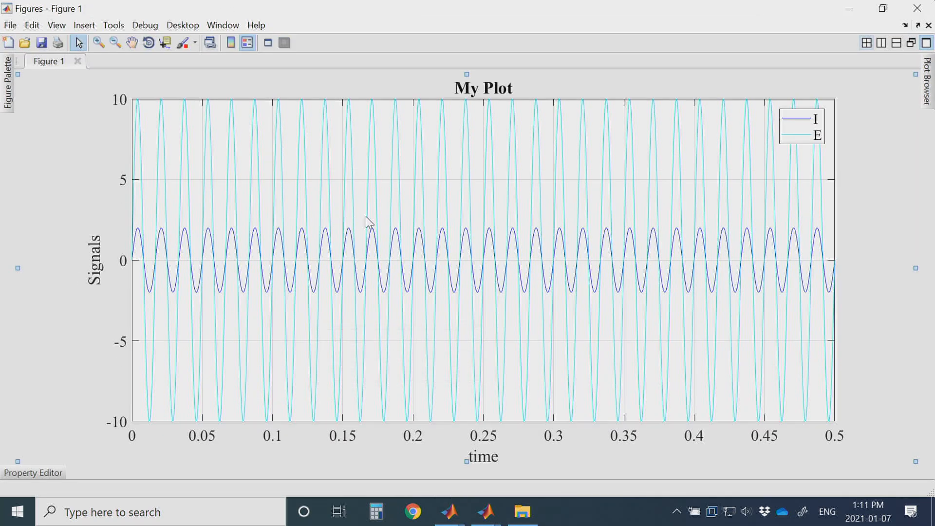
mouse_move(350, 234)
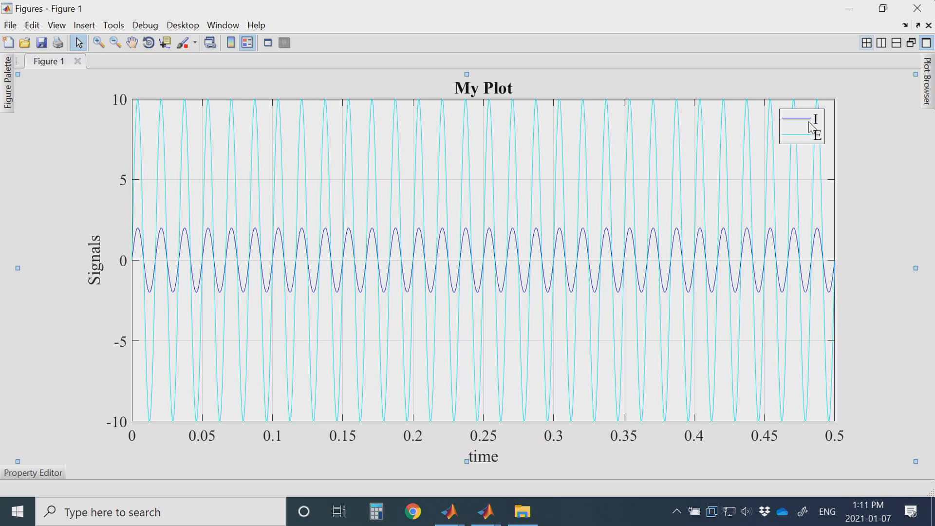
left_click(420, 237)
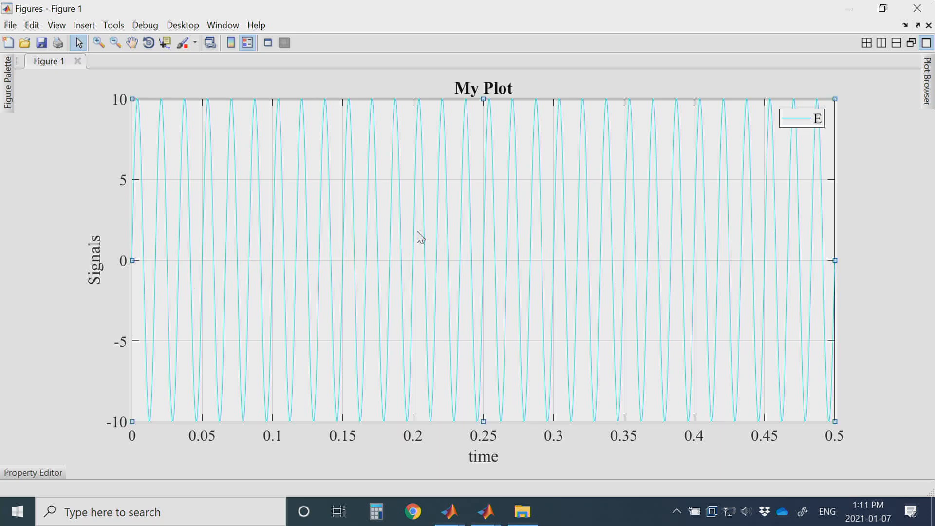
mouse_move(426, 174)
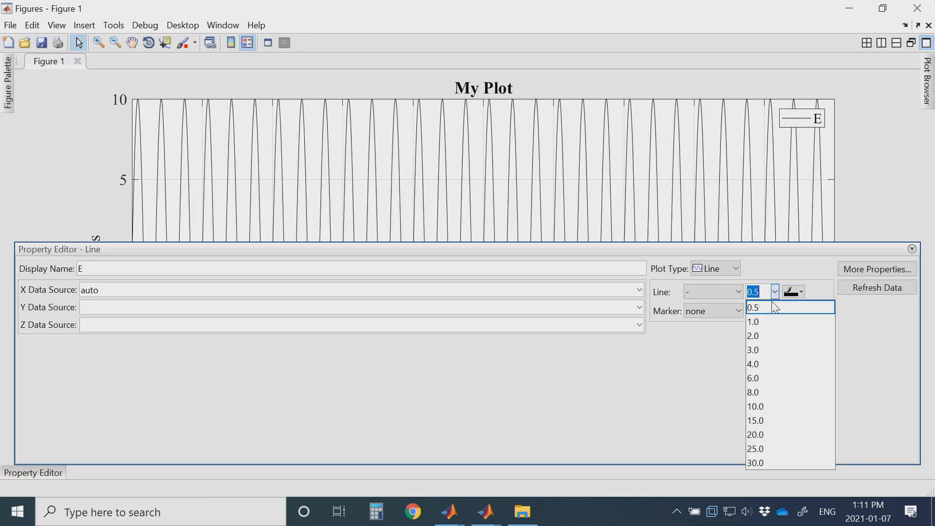
Make the E curve dashed at width 1.0, trying markers before setting none.
left_click(753, 321)
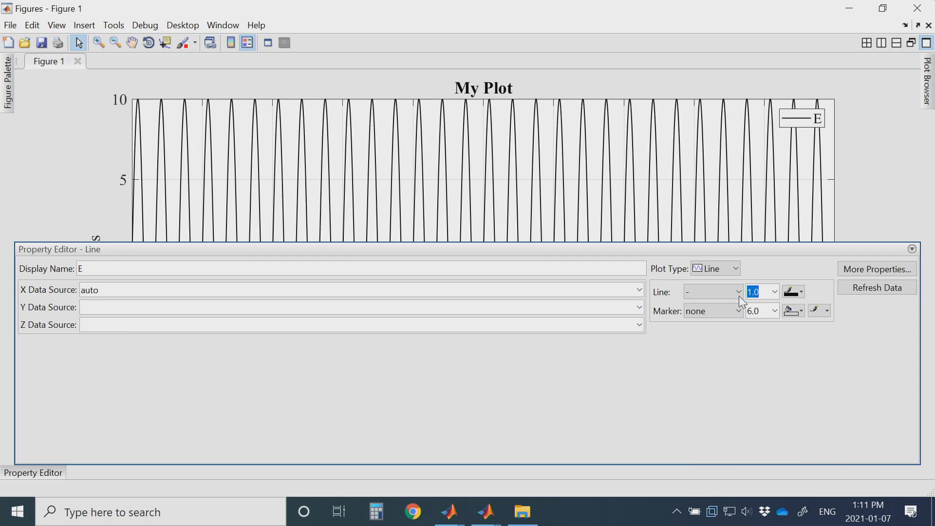
left_click(739, 292)
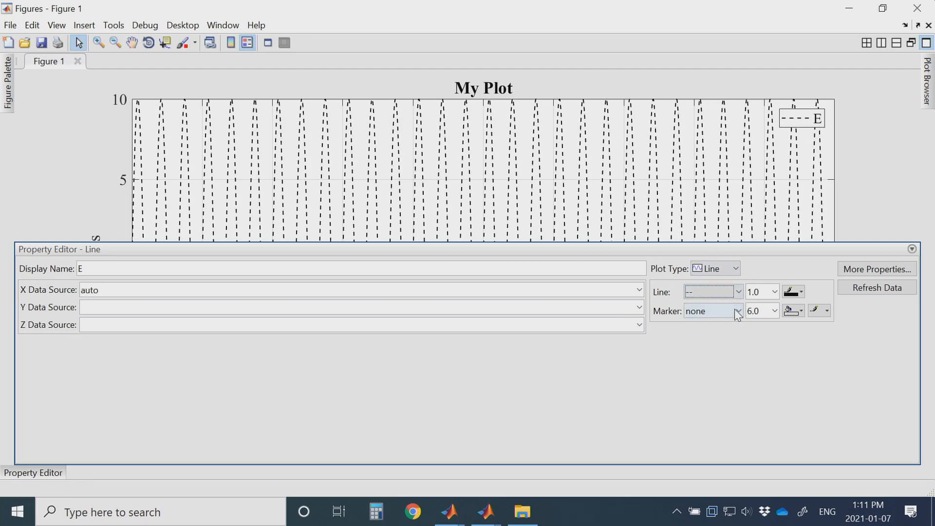
left_click(710, 311)
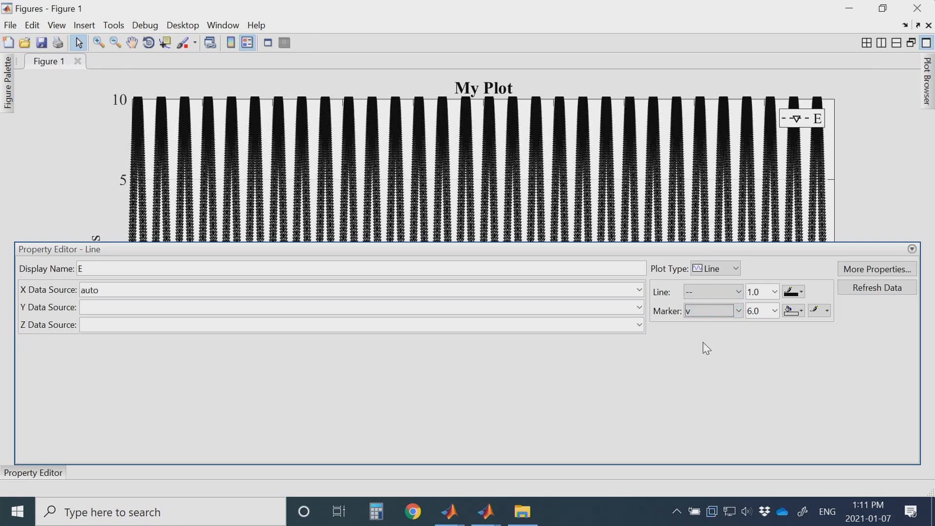
left_click(710, 310)
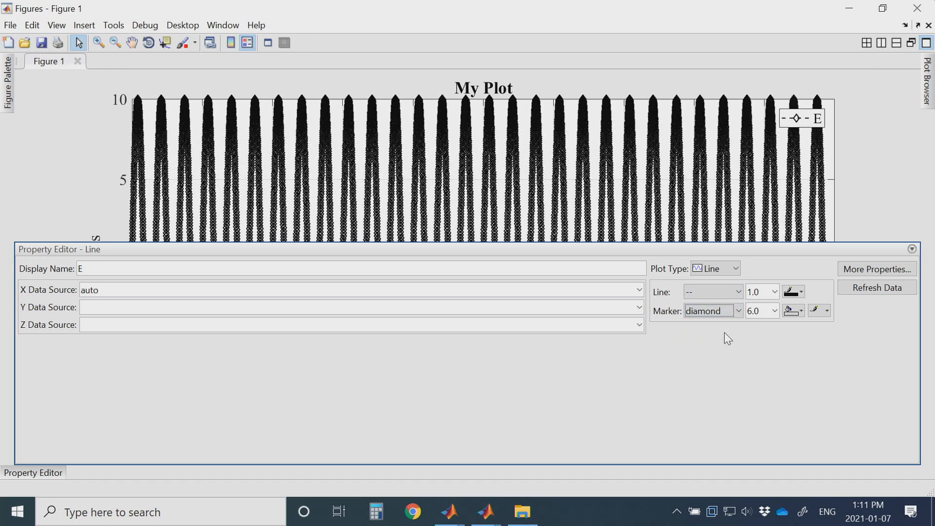
left_click(738, 311)
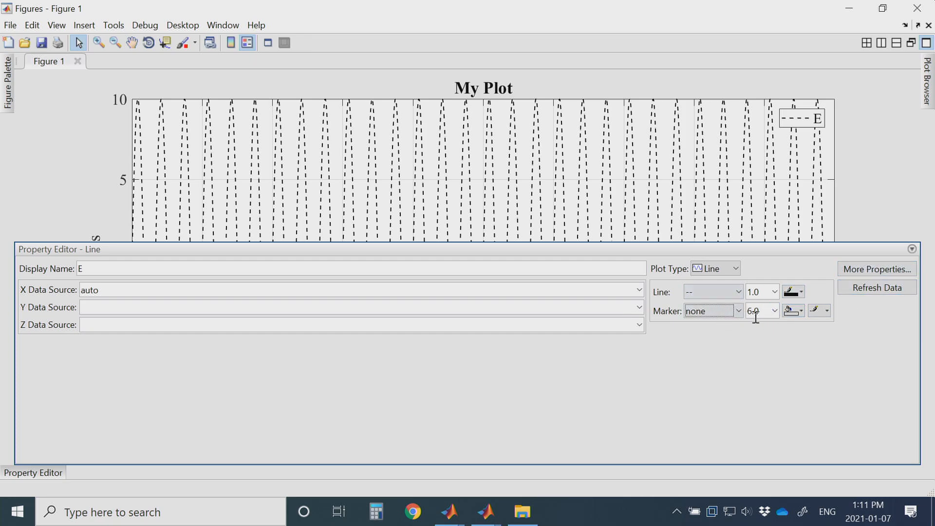
mouse_move(359, 507)
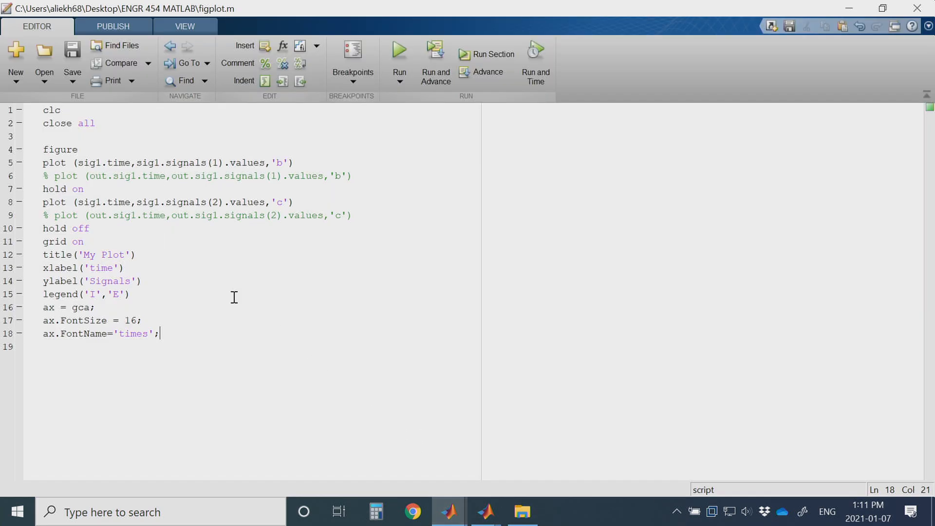
mouse_move(161, 284)
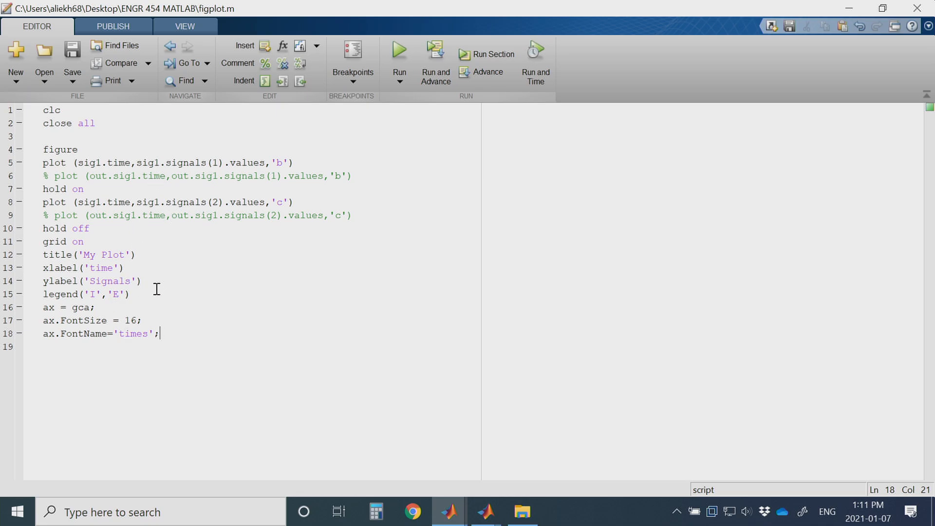
mouse_move(55, 233)
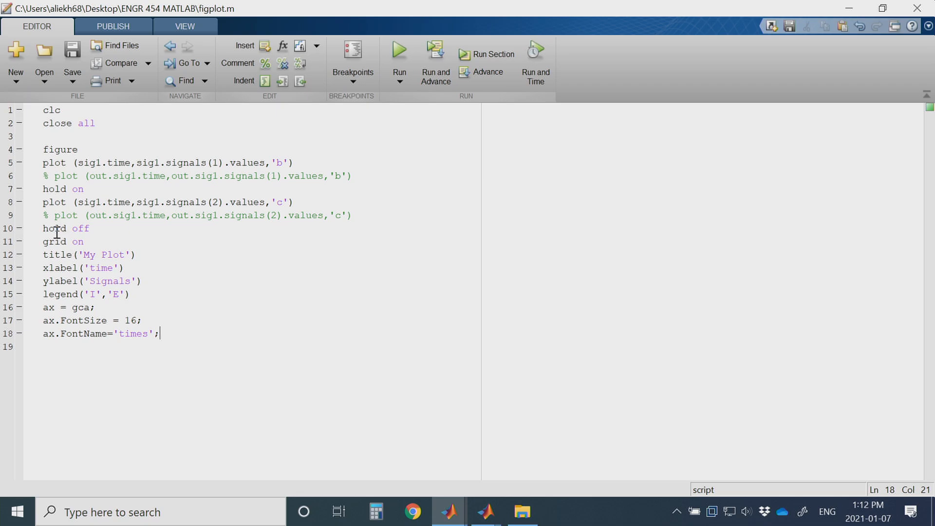
mouse_move(116, 320)
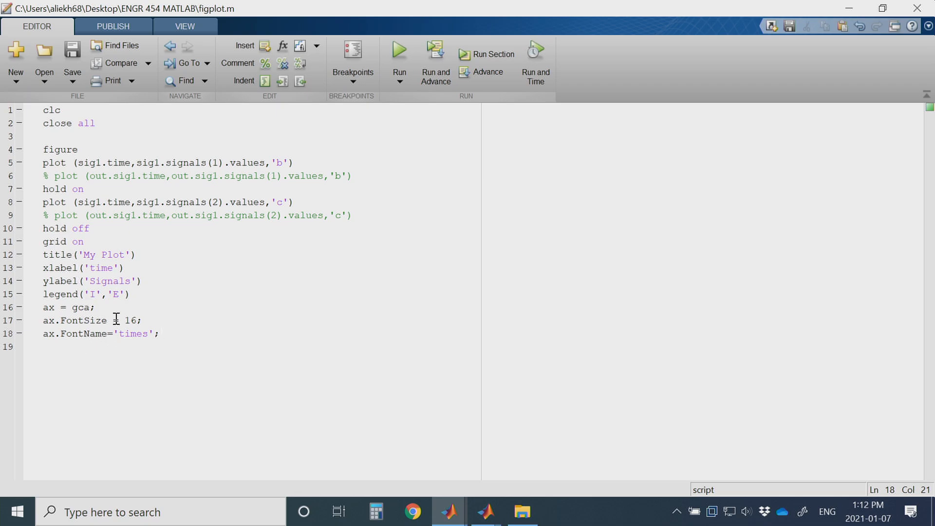
mouse_move(127, 186)
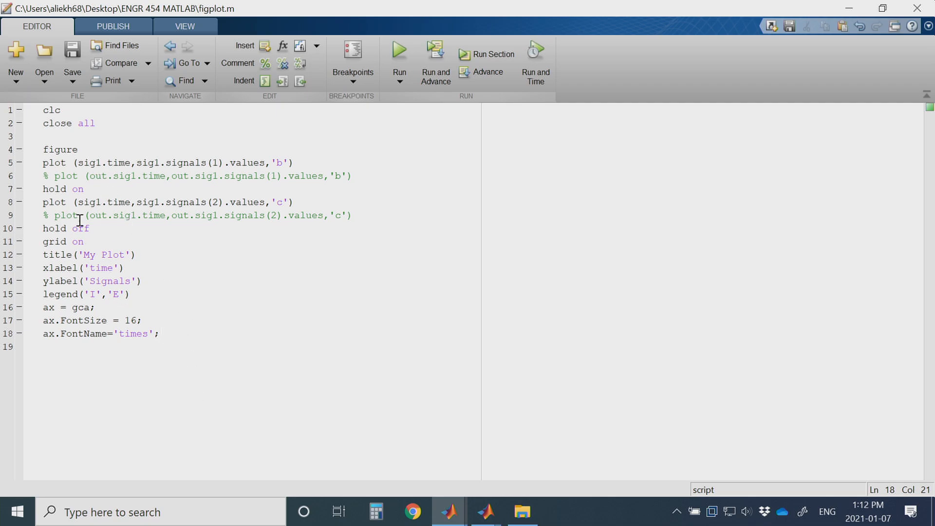
mouse_move(380, 471)
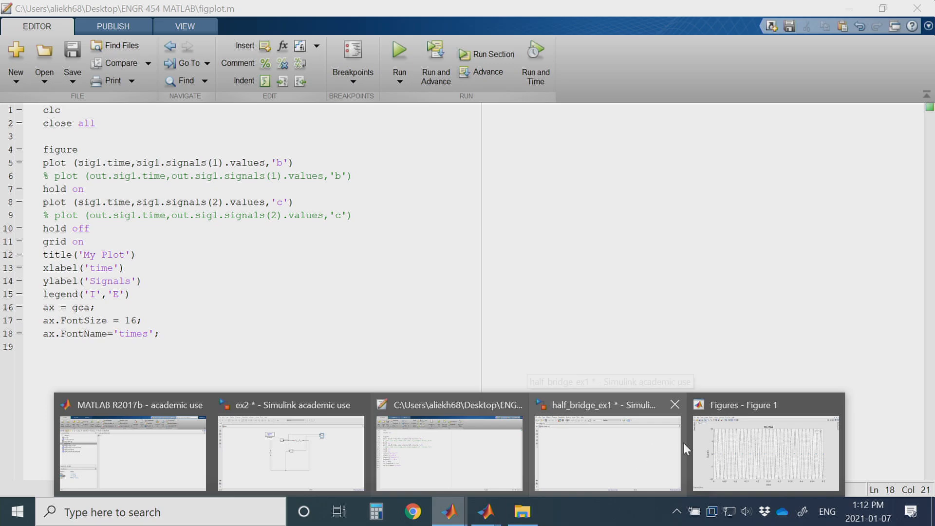
Rename the y-axis label from Signals to Voltage.
left_click(765, 454)
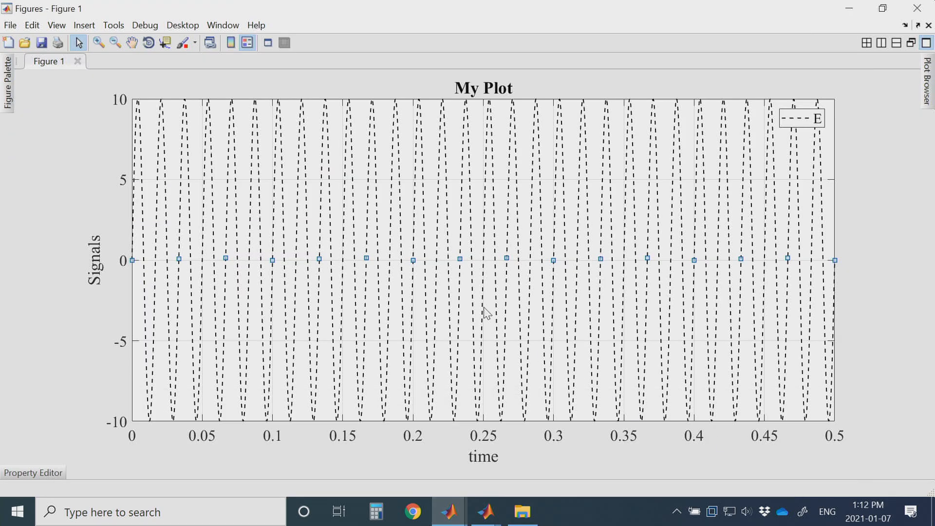
mouse_move(173, 122)
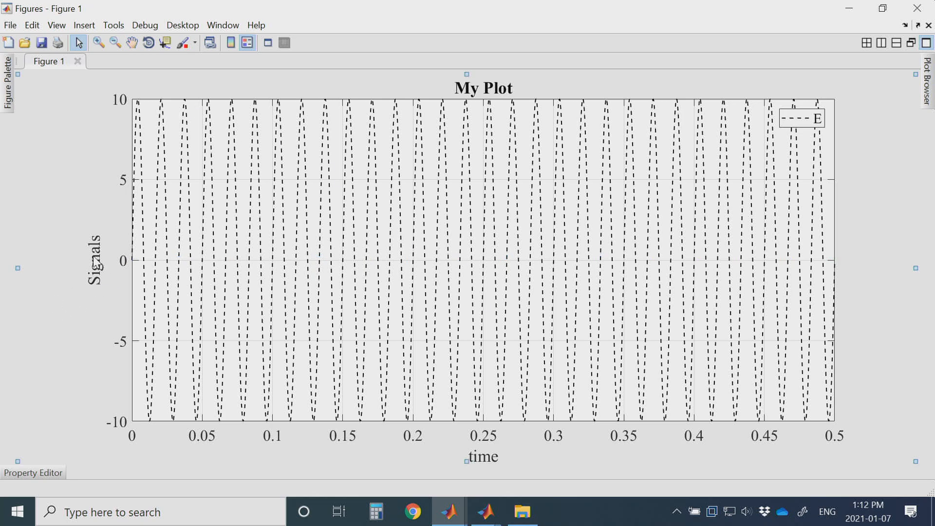
left_click(96, 259)
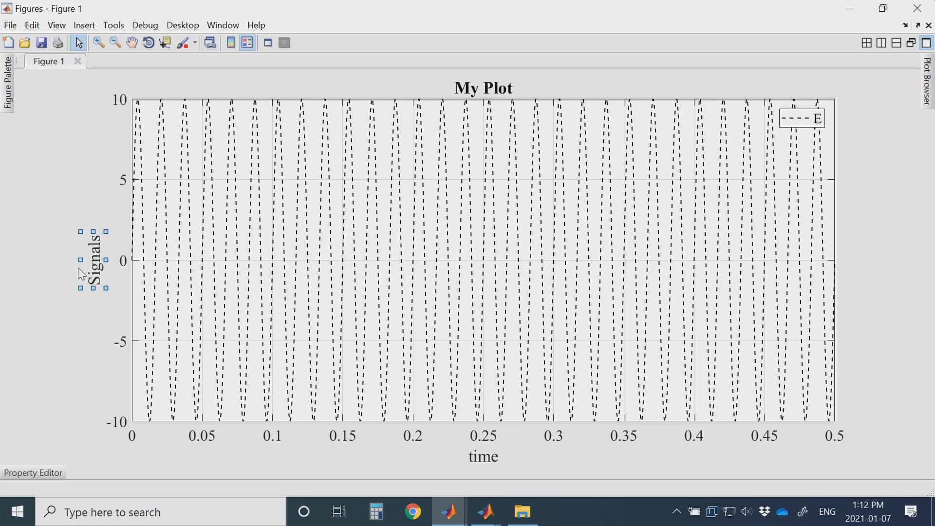
double_click(93, 276)
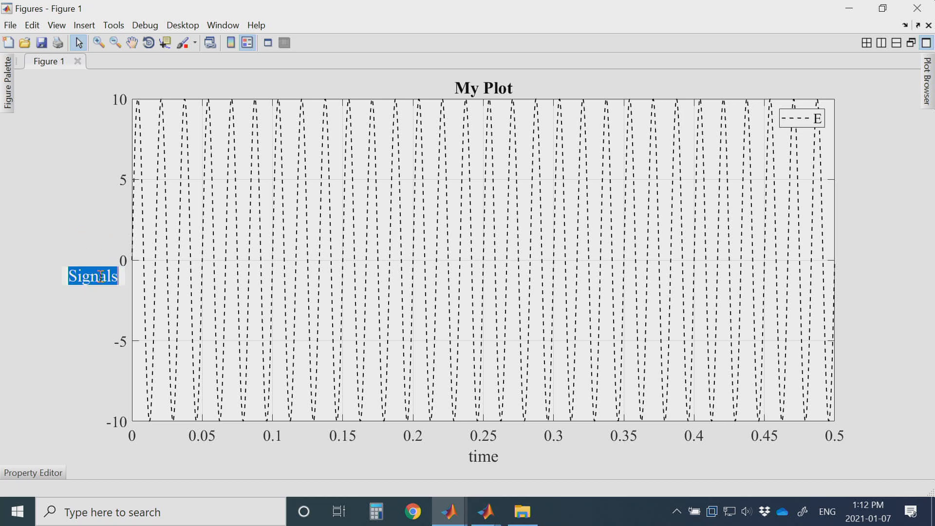
type("Voltage")
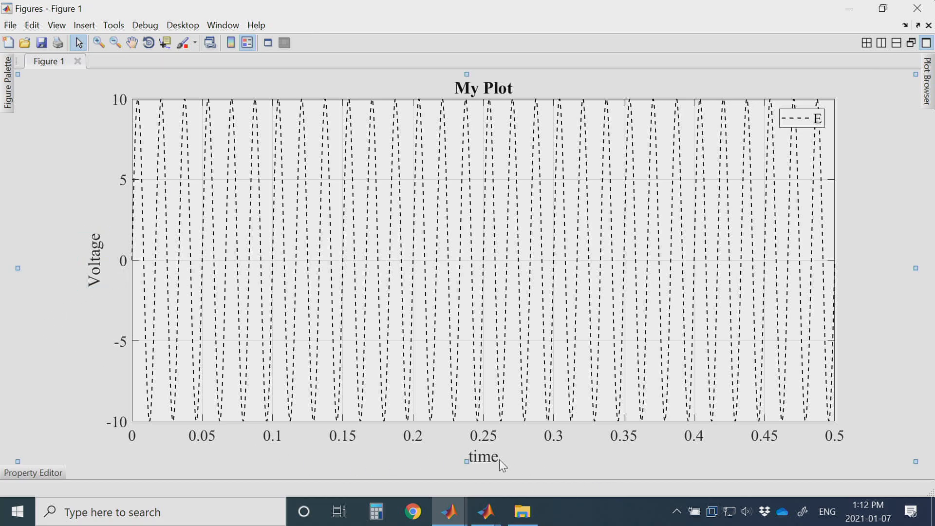
mouse_move(905, 275)
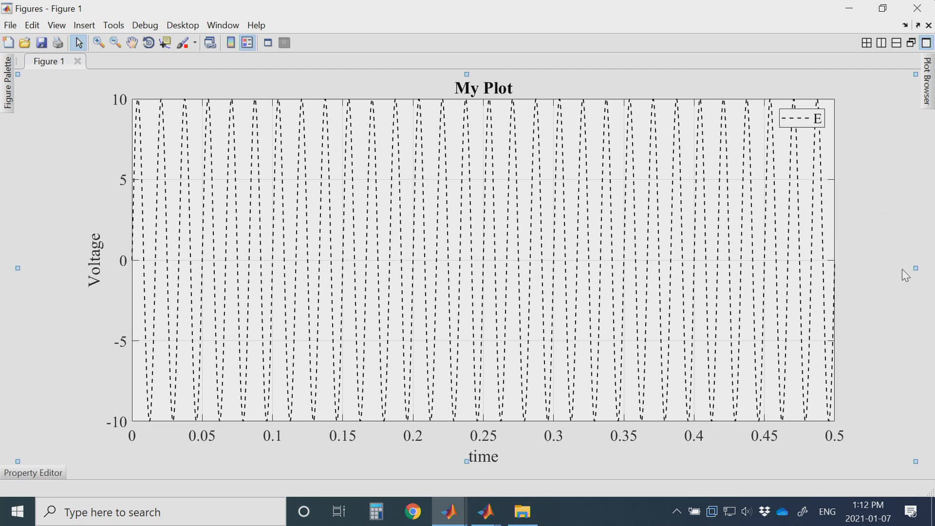
left_click(483, 260)
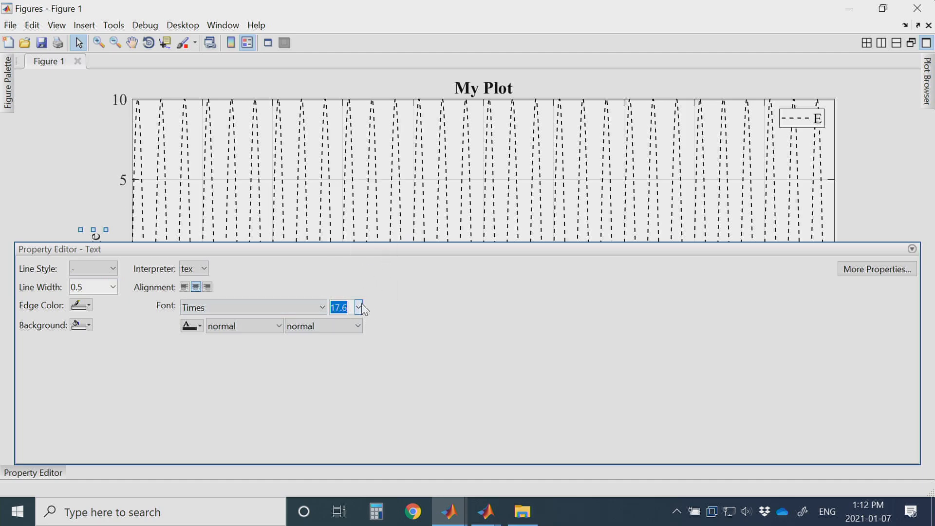
mouse_move(215, 326)
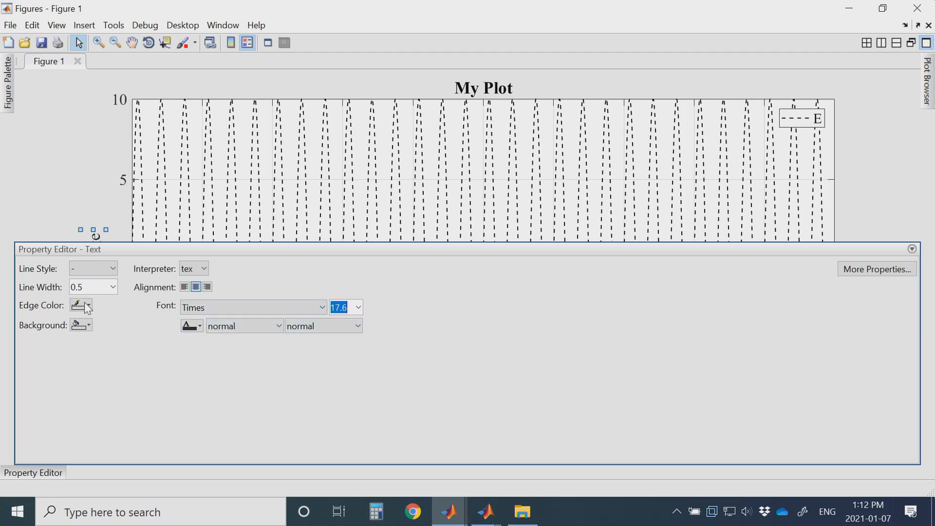
left_click(911, 250)
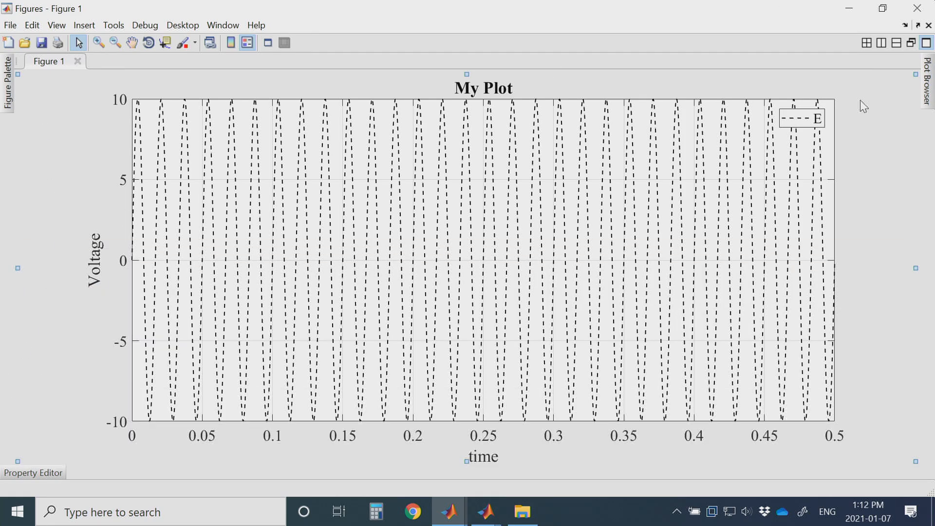
mouse_move(857, 122)
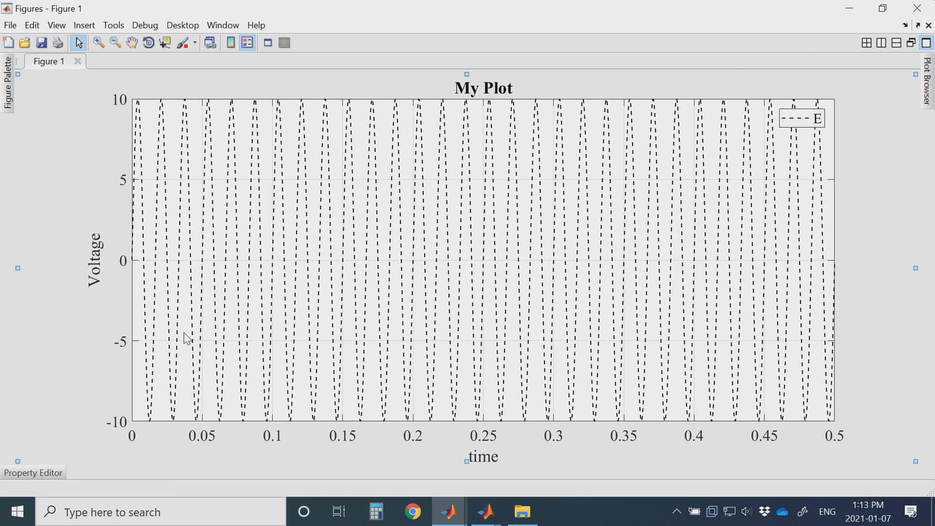
mouse_move(489, 393)
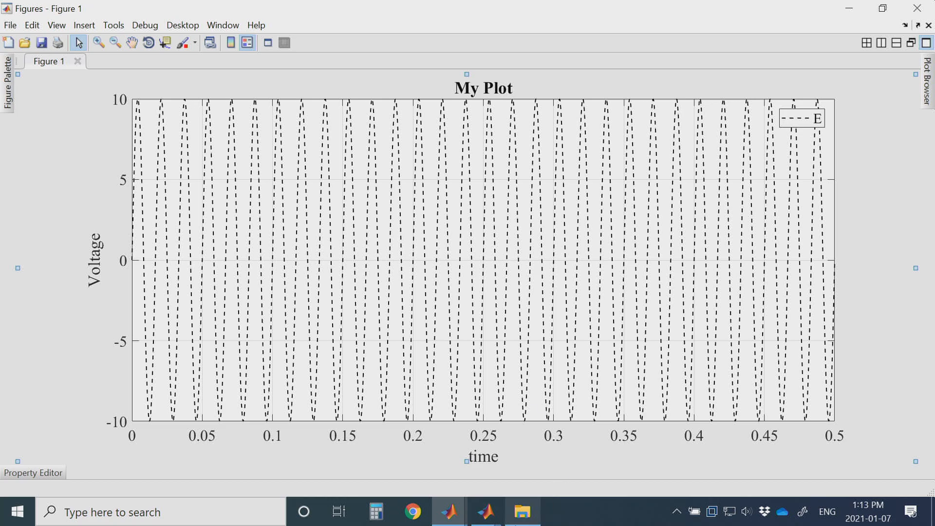
mouse_move(448, 510)
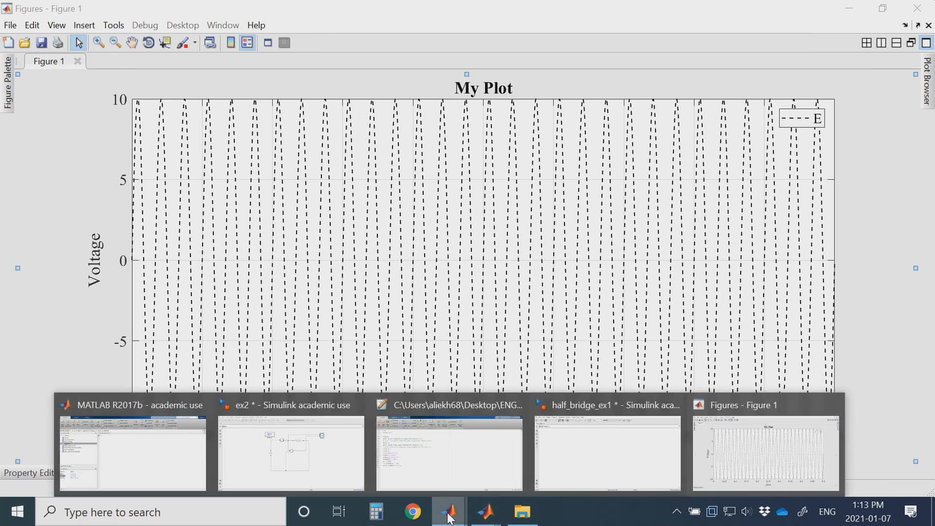
Return from MATLAB R2020b to the plot_example Simulink model.
left_click(133, 450)
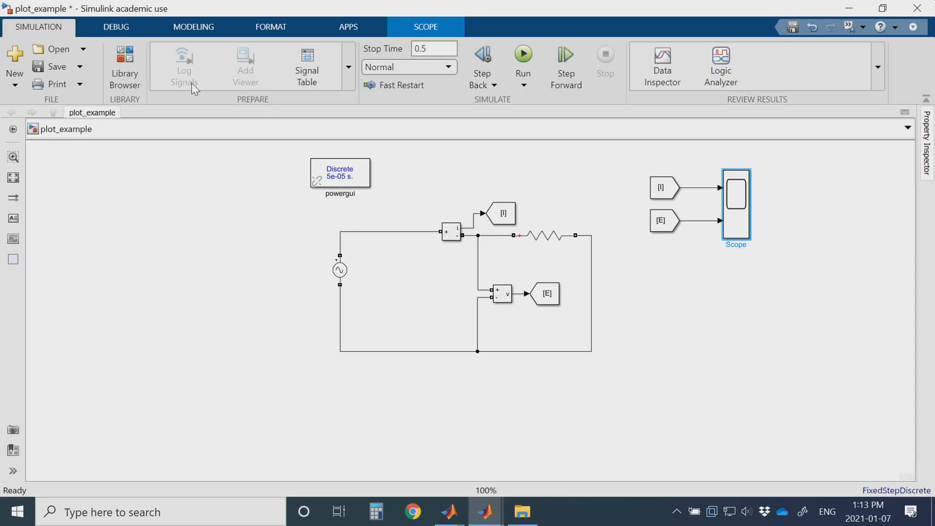
mouse_move(485, 511)
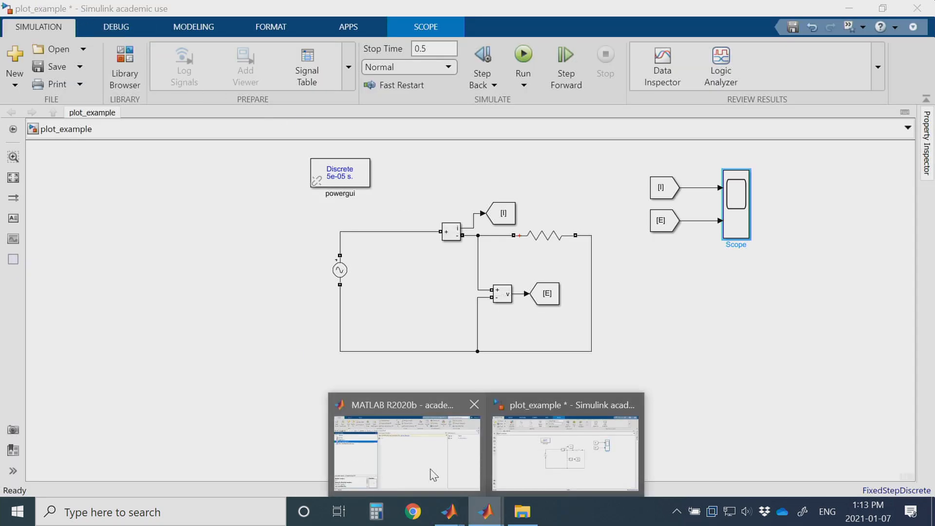
left_click(406, 447)
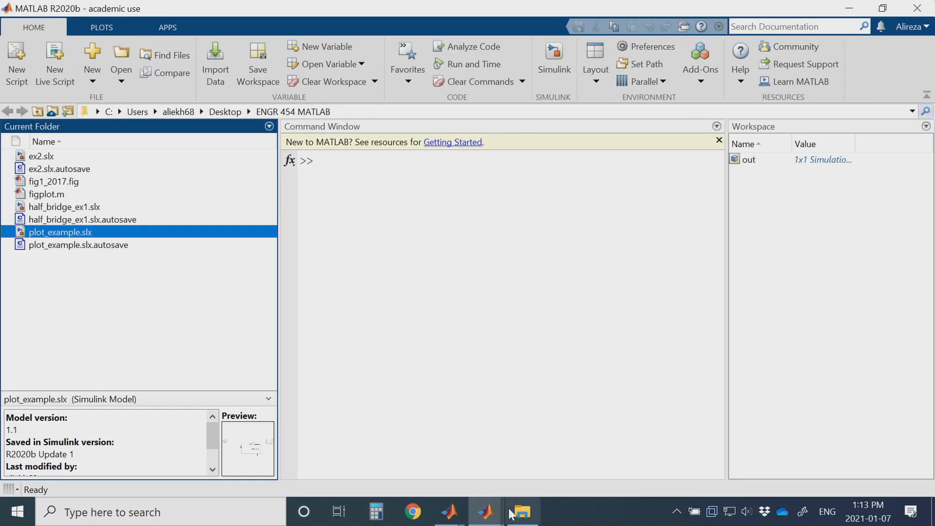
double_click(59, 231)
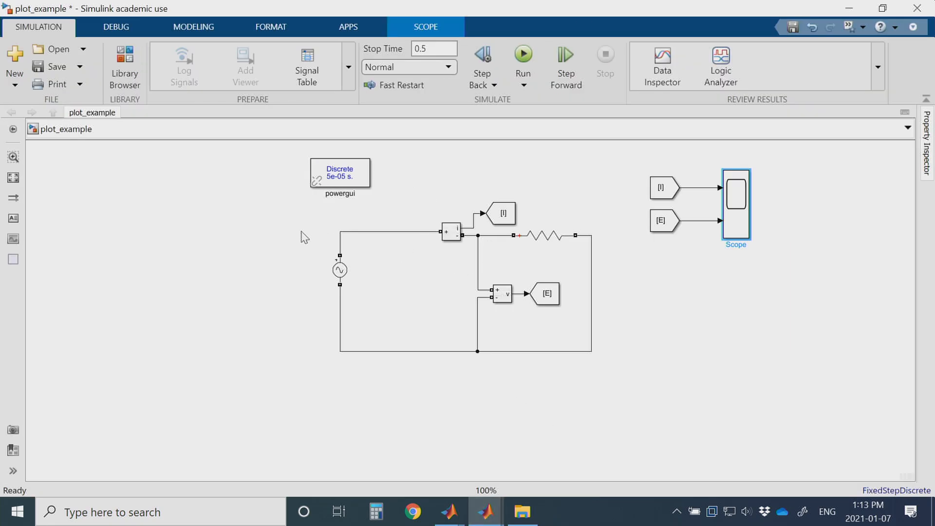
mouse_move(649, 198)
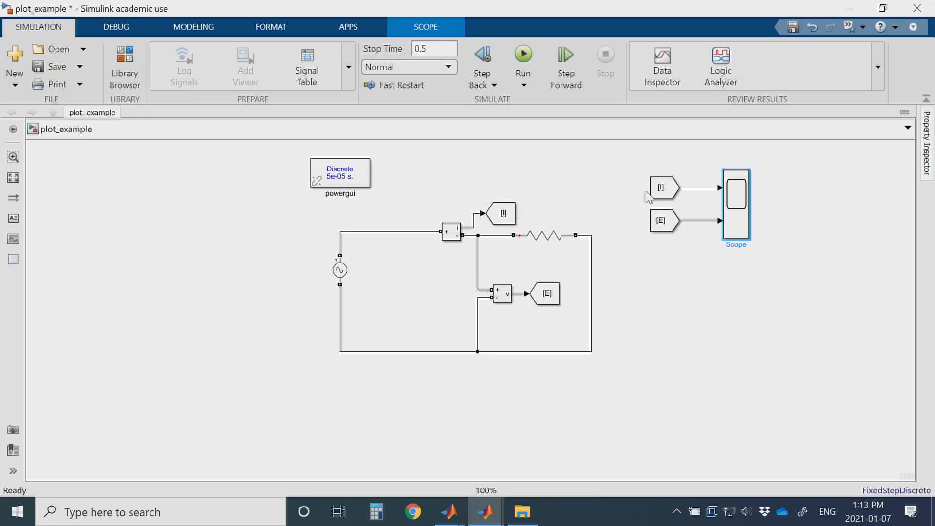
left_click(543, 234)
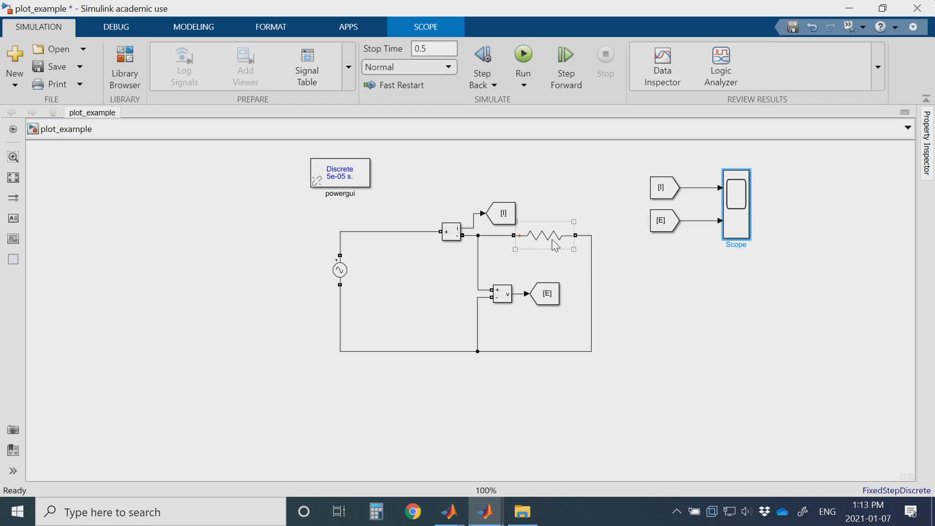
Check the 5-ohm resistor and 10 V, 60 Hz source, simulate, and return to MATLAB.
double_click(544, 234)
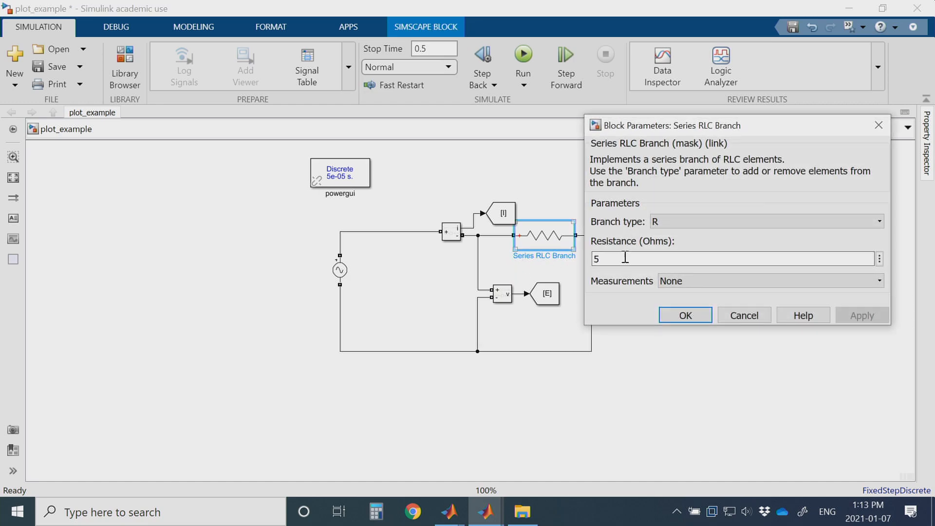
left_click(684, 315)
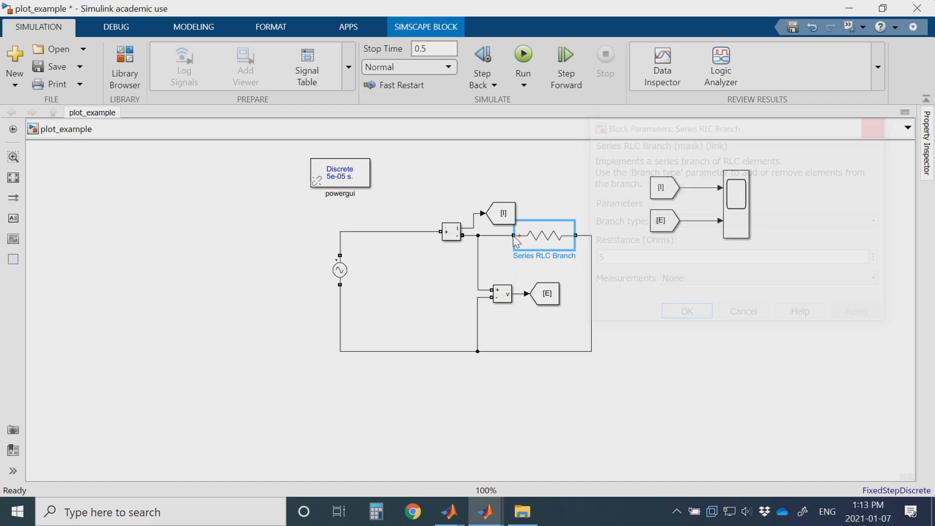
double_click(339, 269)
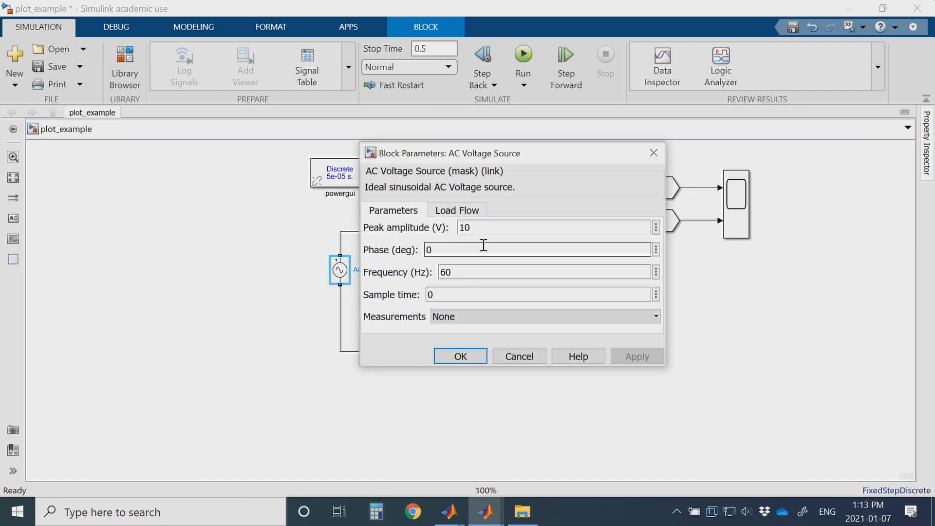
left_click(459, 356)
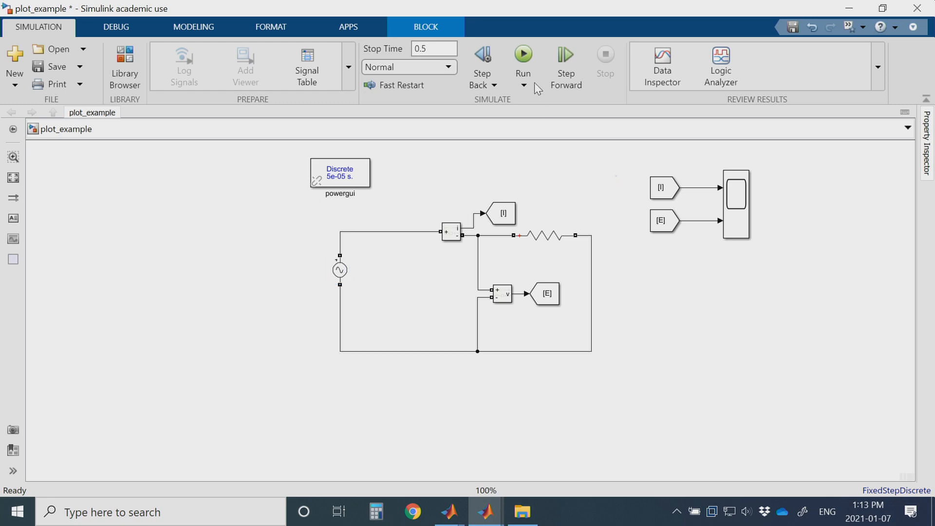
left_click(523, 53)
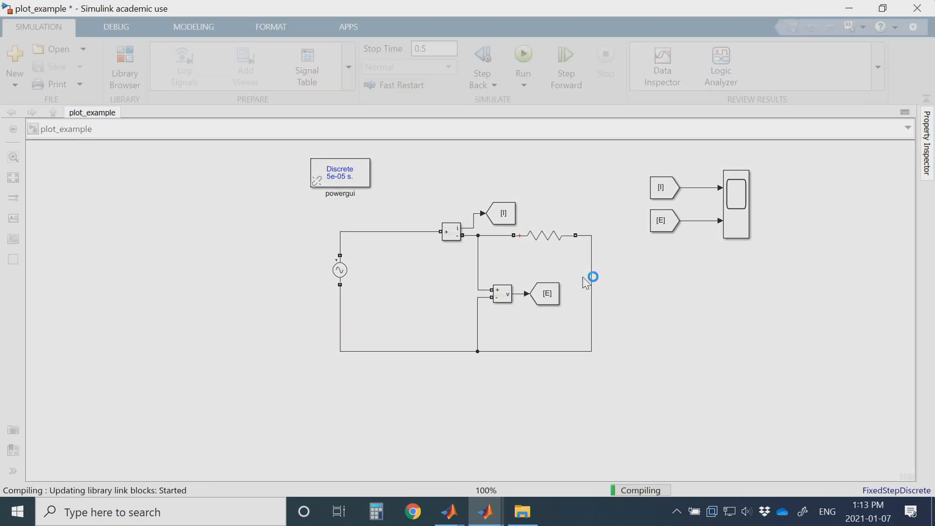
mouse_move(578, 438)
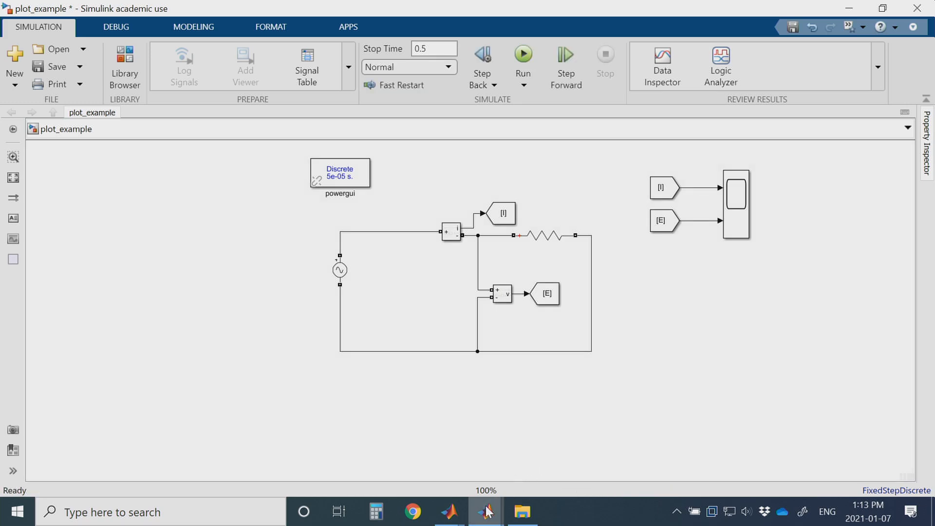
left_click(484, 511)
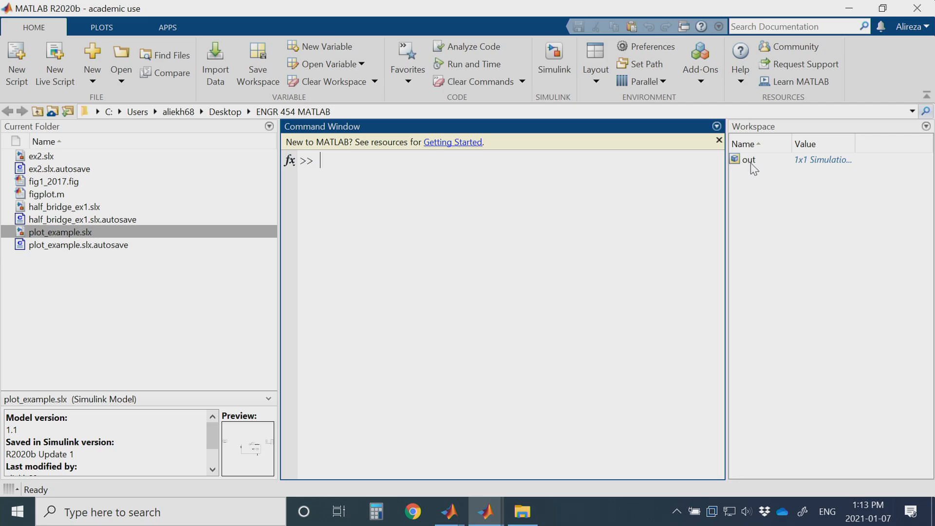
Open the out SimulationOutput in the Variables editor and select its sig1 field.
left_click(747, 159)
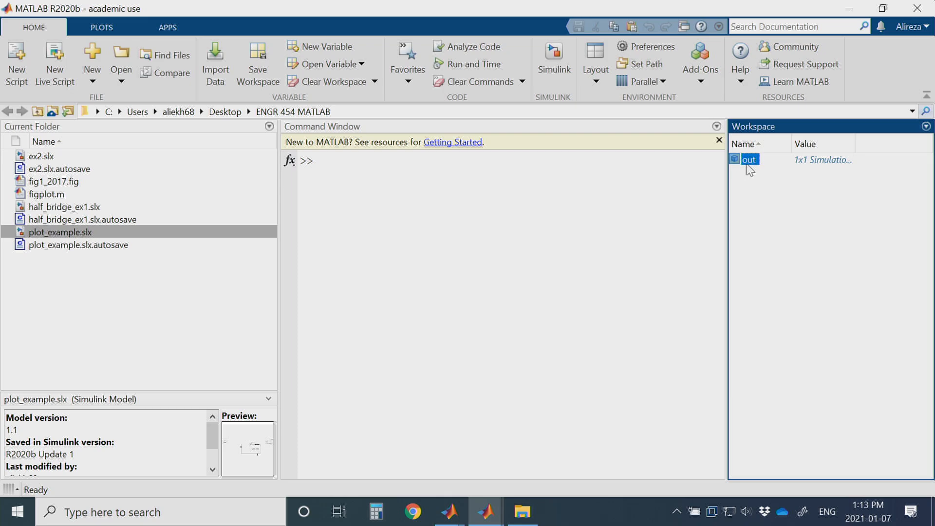
mouse_move(768, 200)
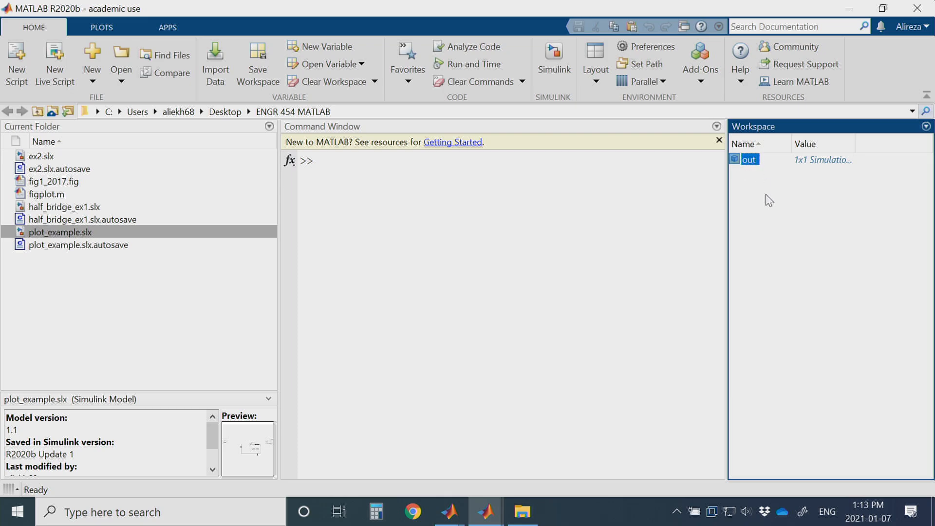
double_click(749, 159)
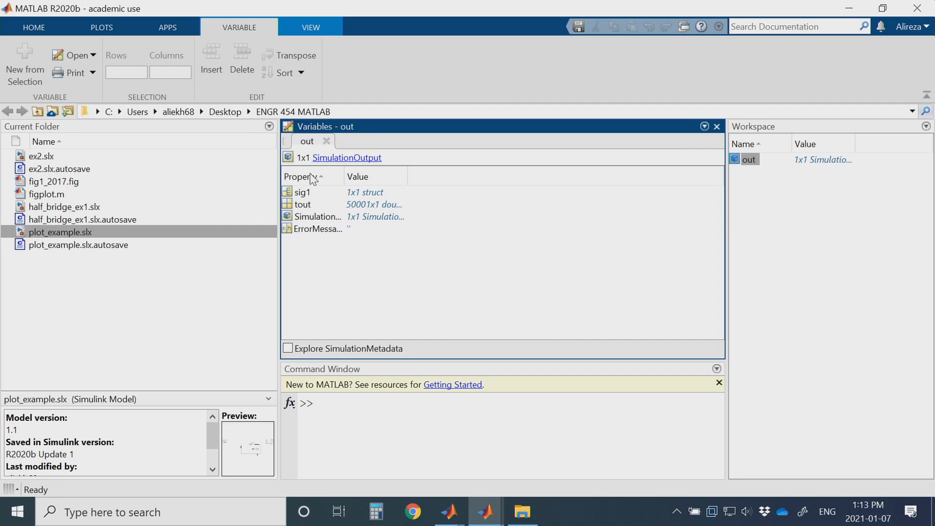
left_click(302, 191)
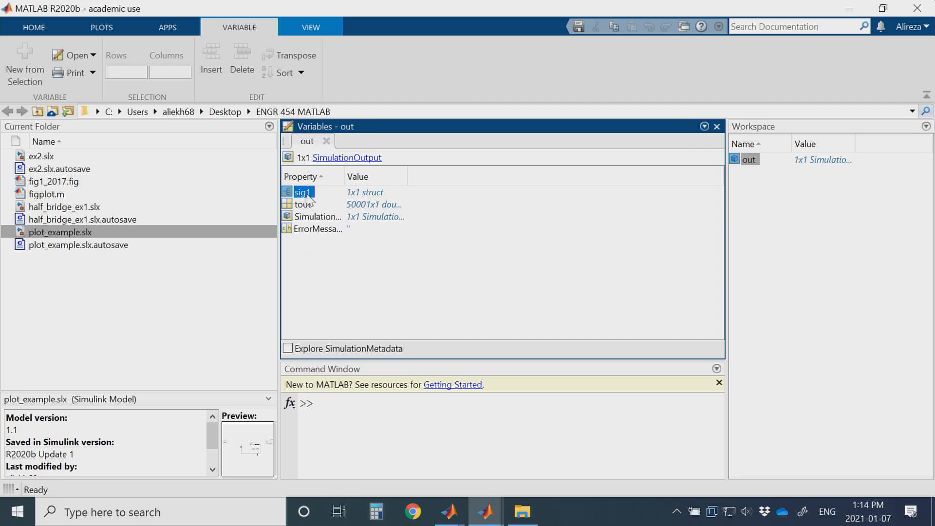
mouse_move(457, 449)
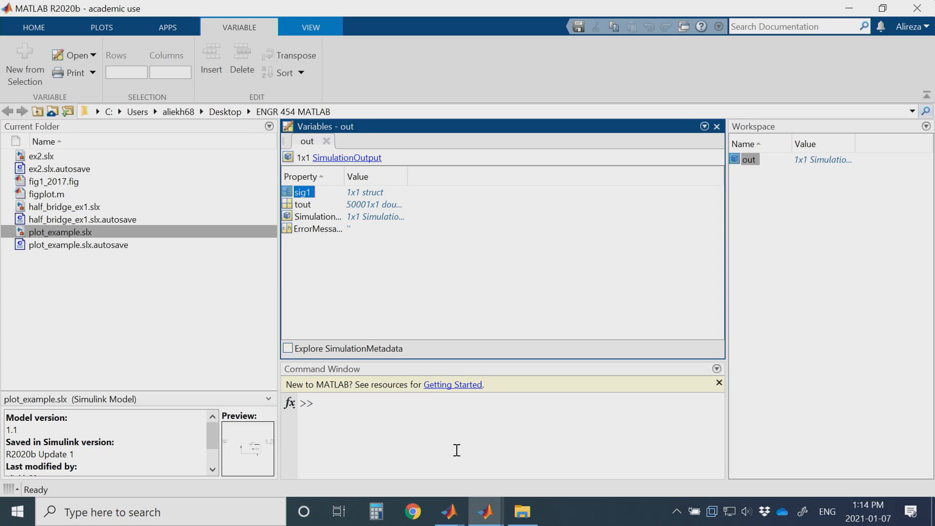
mouse_move(485, 511)
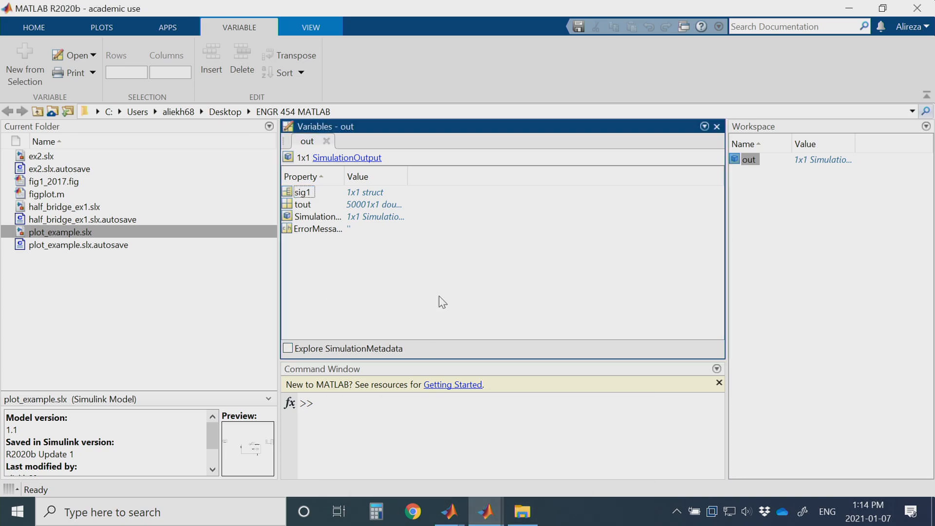
mouse_move(449, 511)
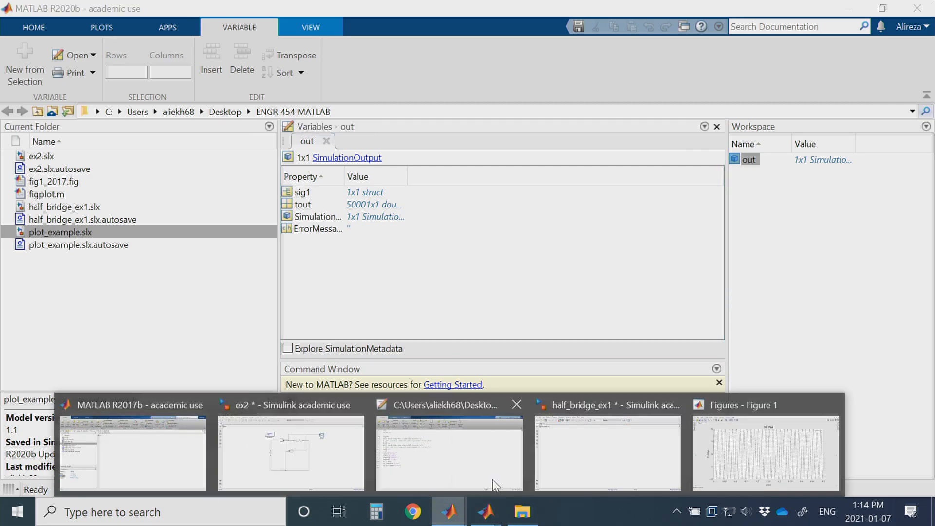
mouse_move(182, 450)
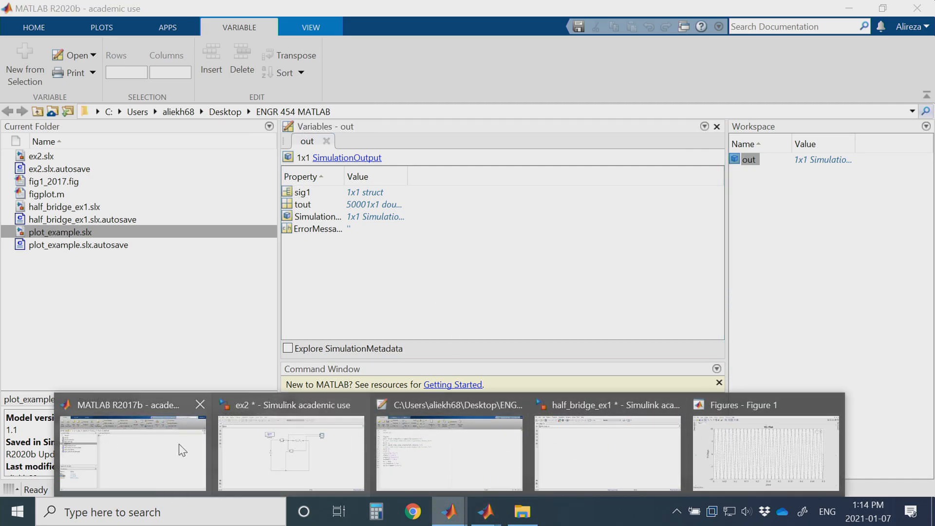
View the plot_example Simulink model, then return to MATLAB and select figplot.m.
left_click(449, 453)
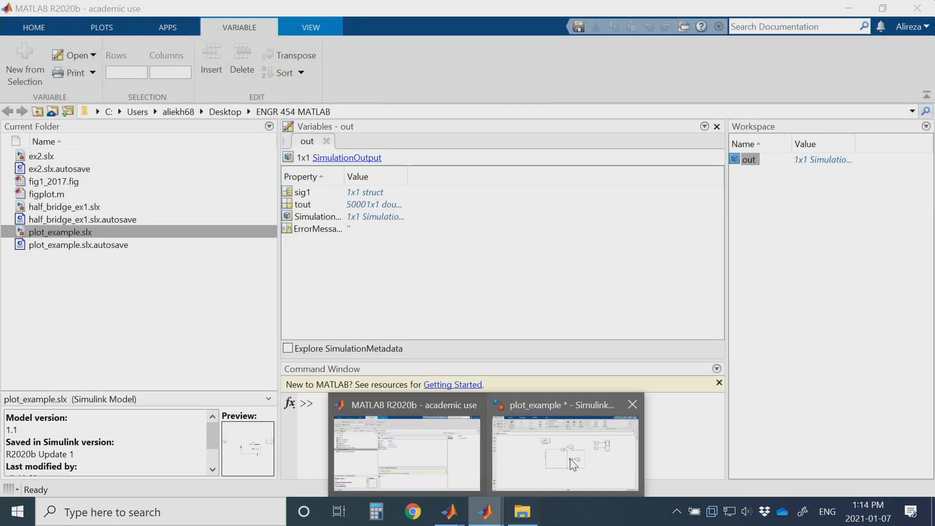
left_click(564, 449)
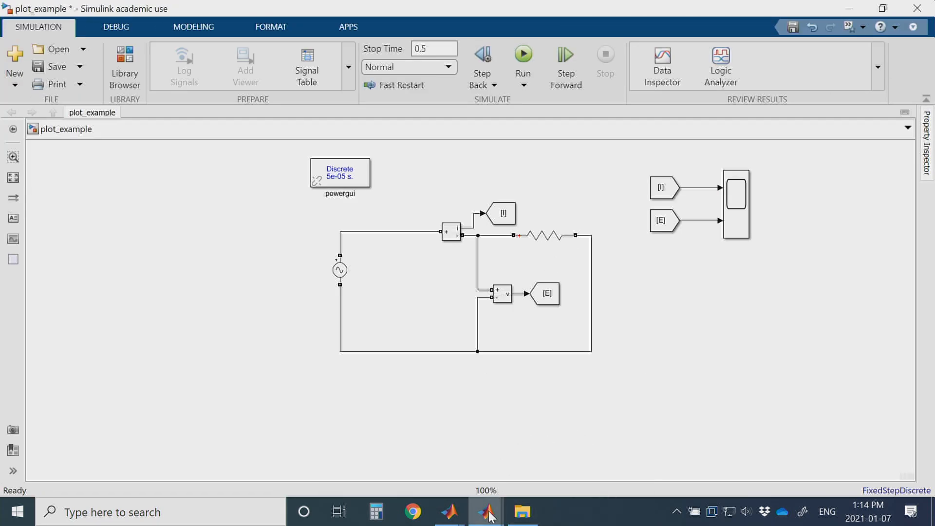
mouse_move(488, 515)
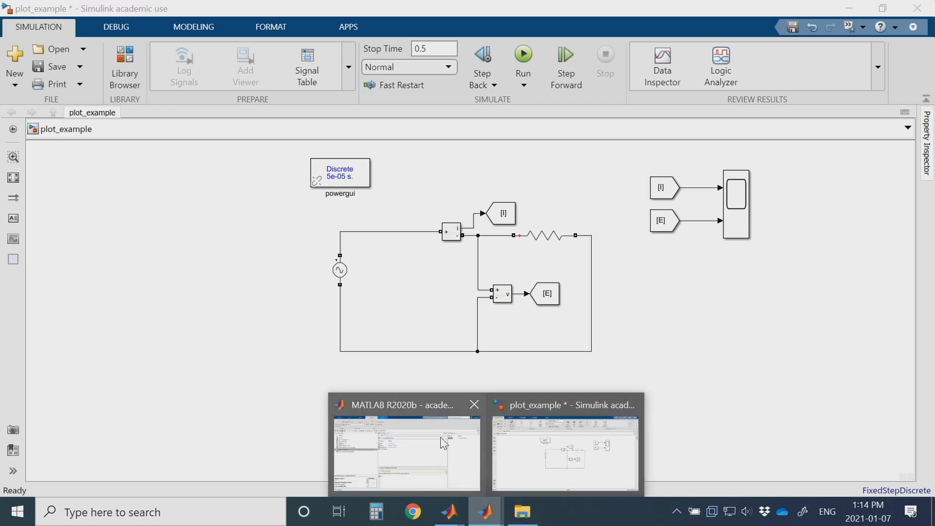
left_click(406, 452)
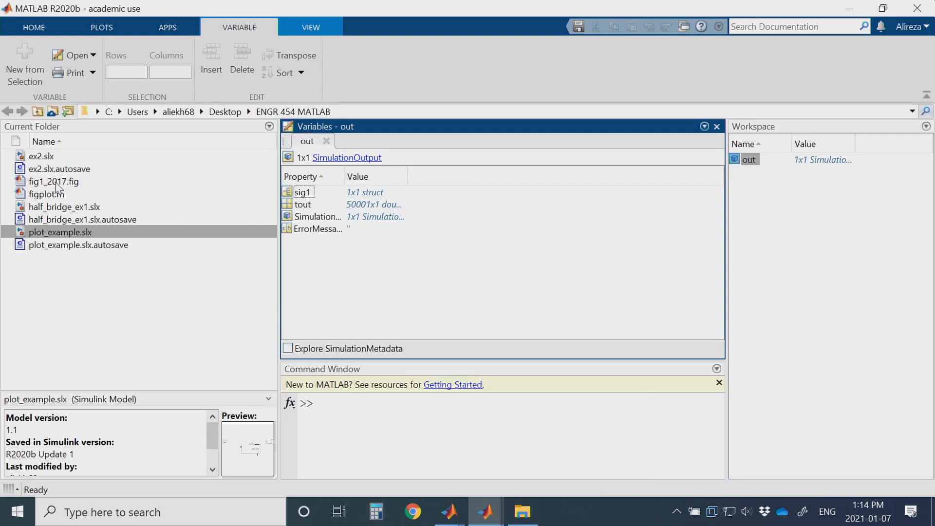
left_click(45, 194)
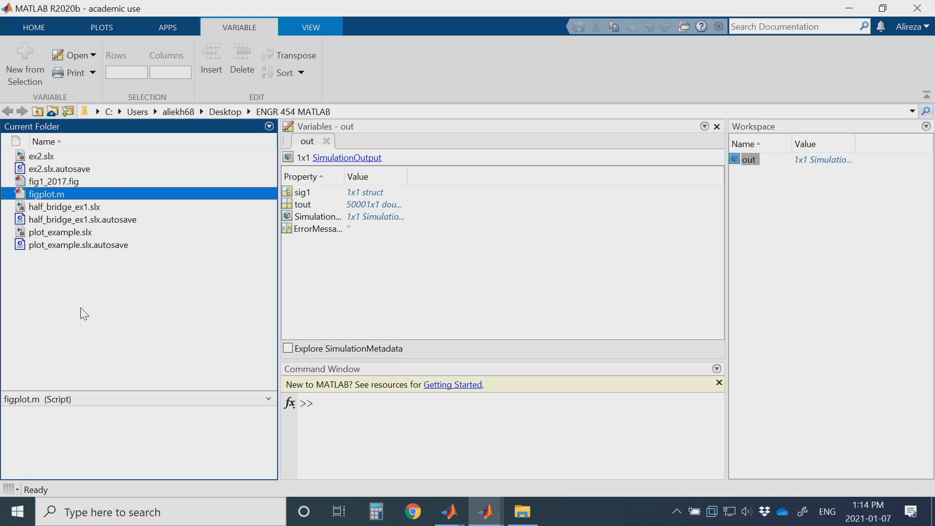
Open figplot.m and edit its plot lines to use the out.sig1 references on lines 6 and 9.
double_click(44, 194)
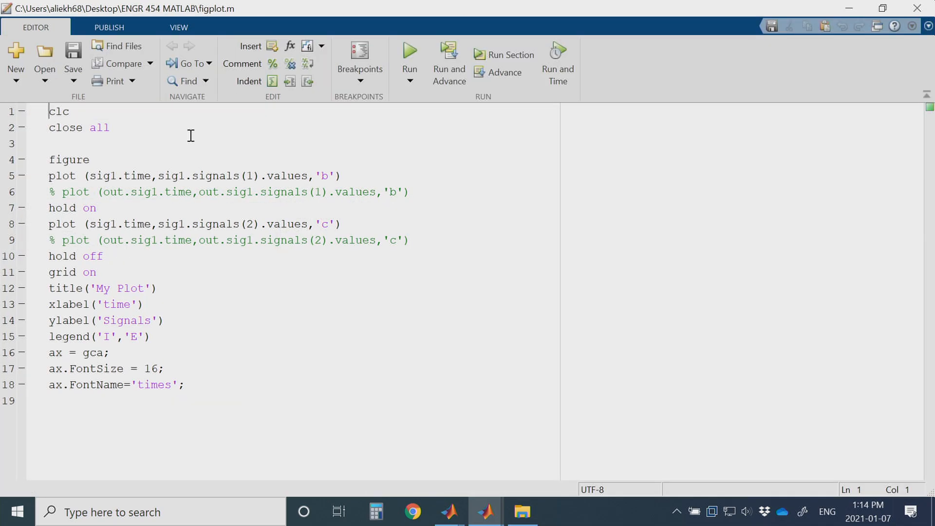
left_click(123, 175)
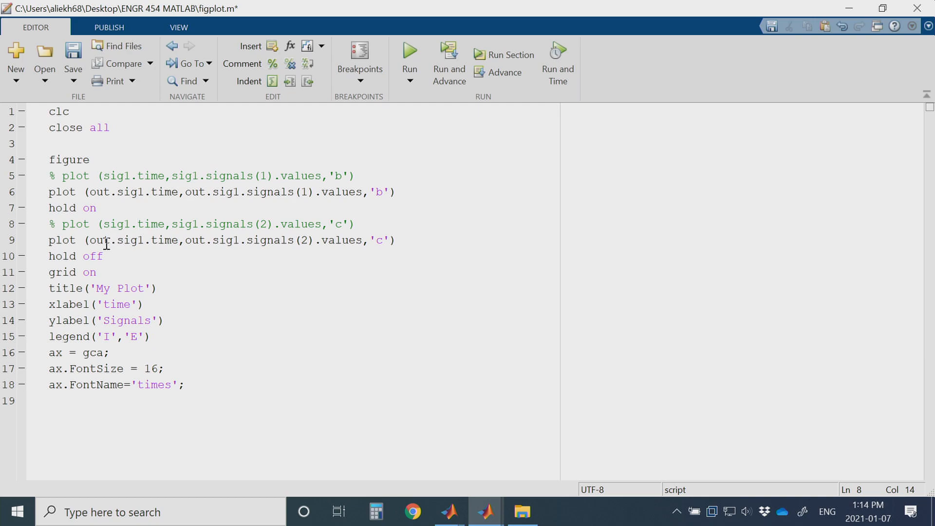
left_click(136, 242)
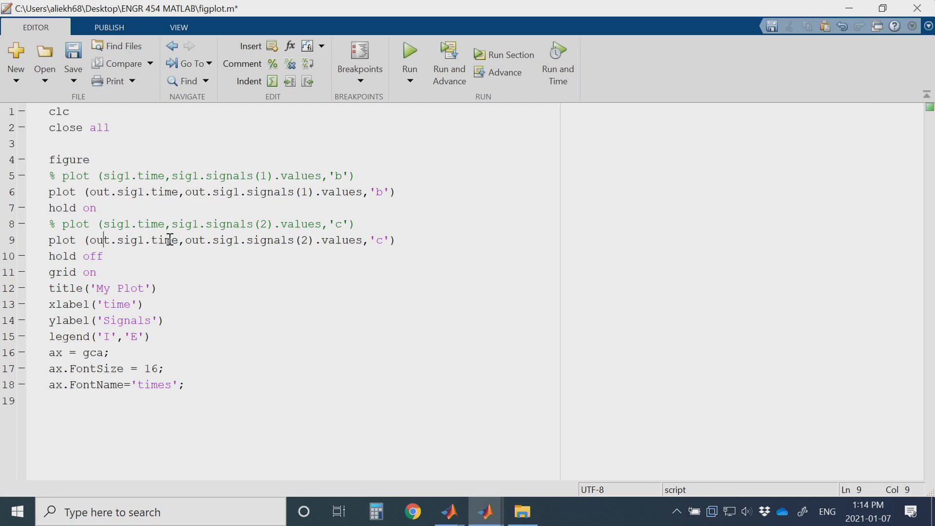
left_click(198, 192)
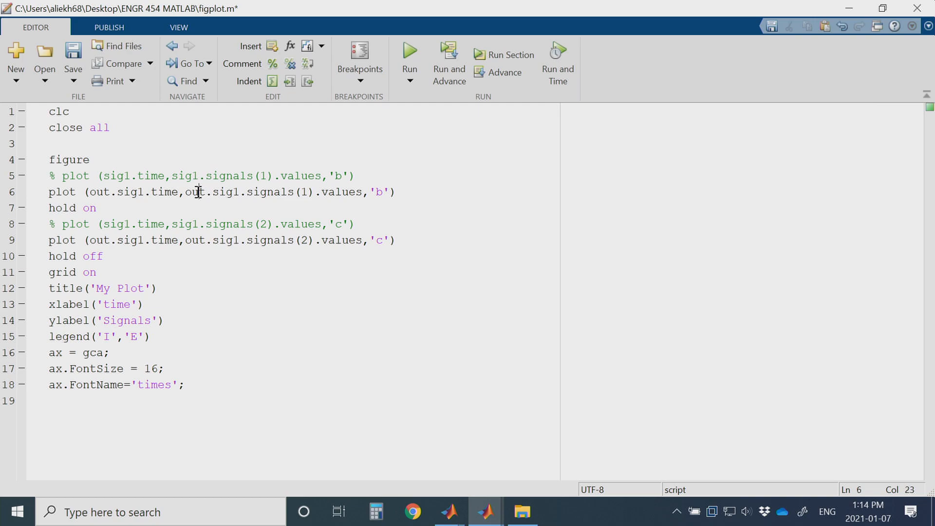
mouse_move(263, 195)
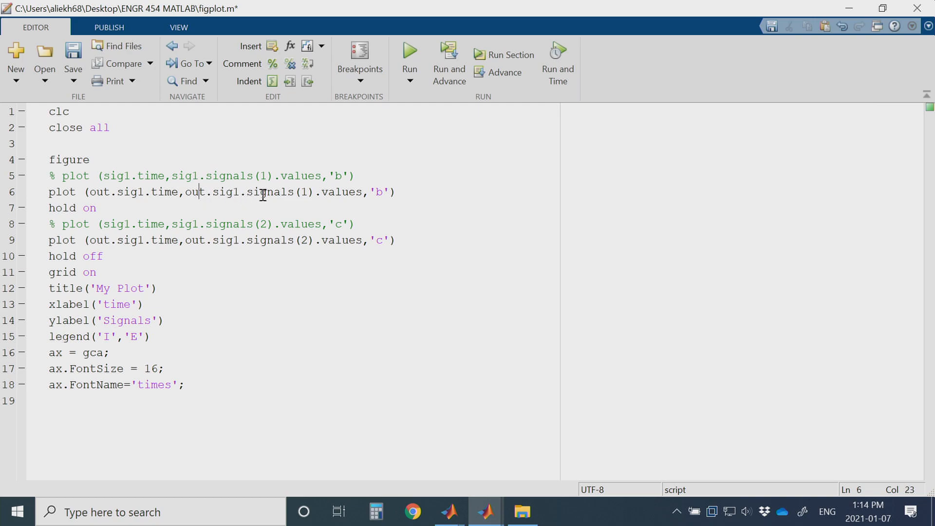
mouse_move(410, 239)
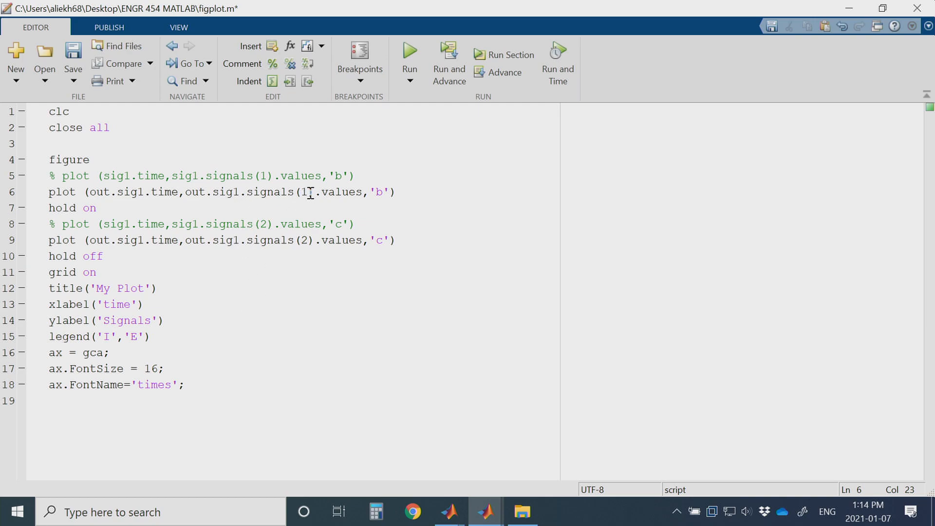
Run figplot.m to redraw the My Plot figure with signals I and E.
left_click(408, 53)
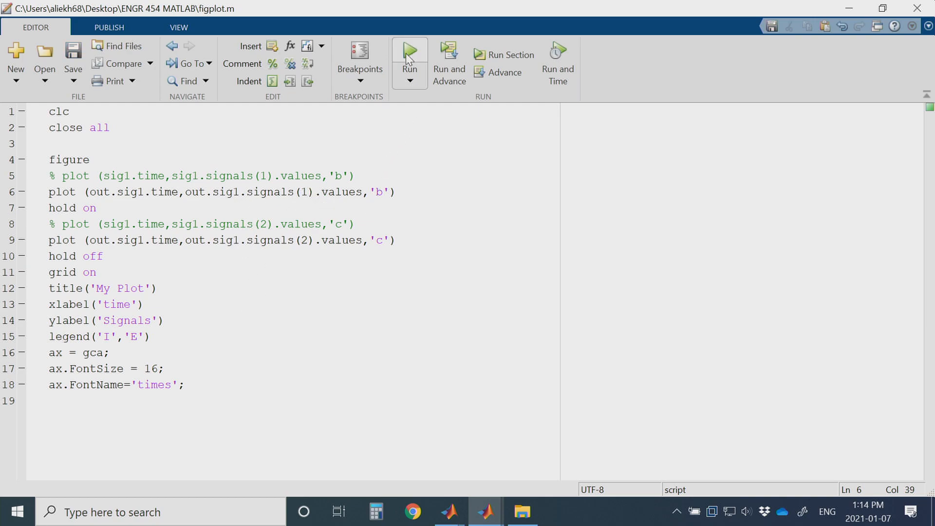
left_click(409, 54)
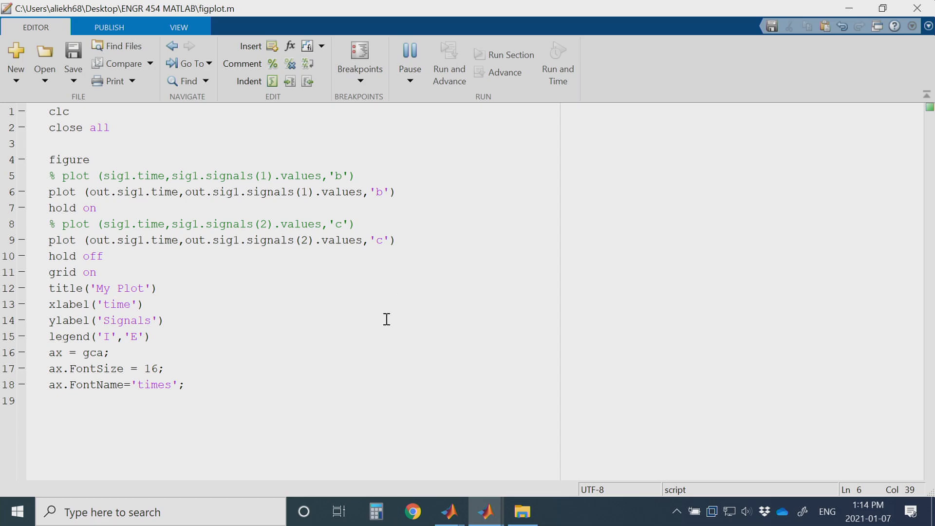
left_click(448, 60)
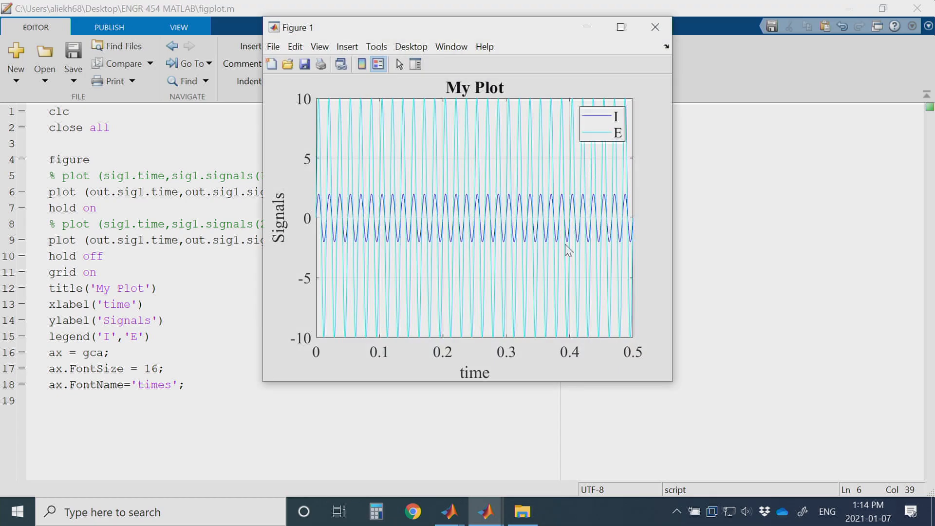